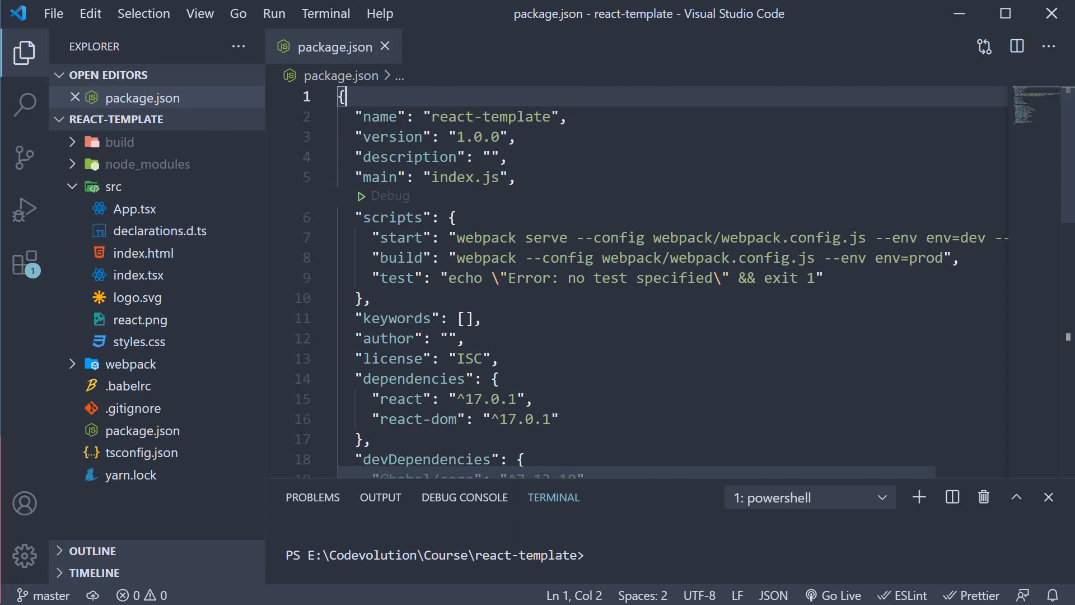
mouse_move(141, 196)
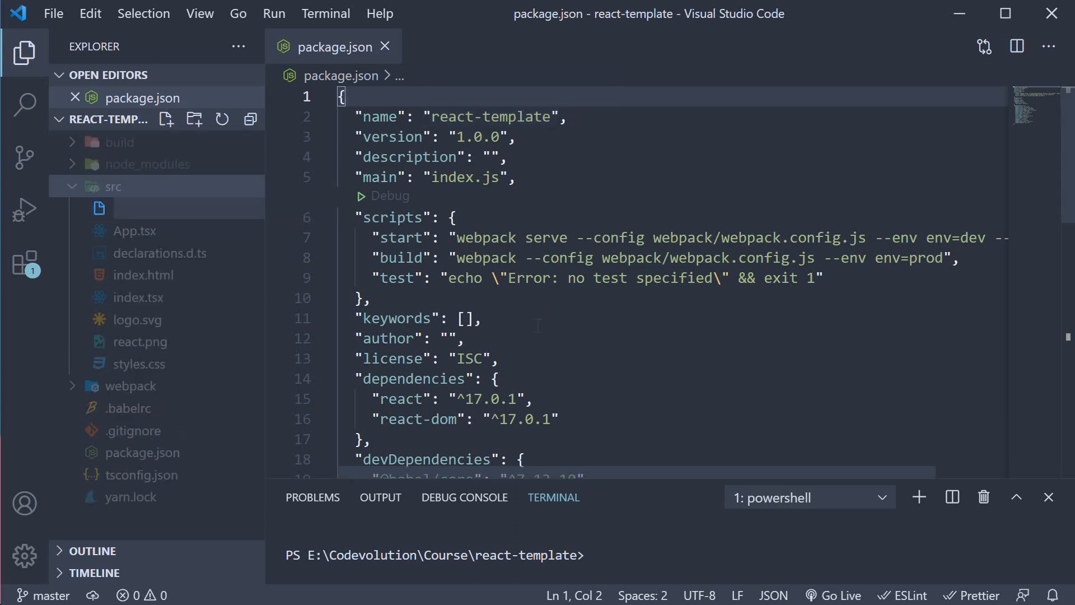
Name the new file in src ClickCounter.tsx for the useState counter component.
text(ClickCounter)
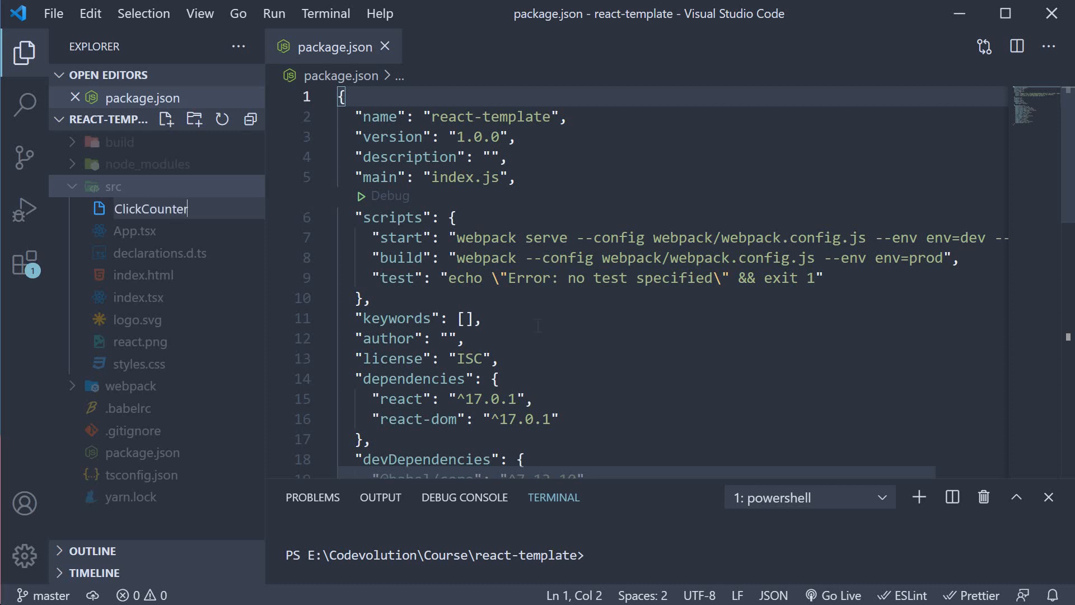
text(.tsx)
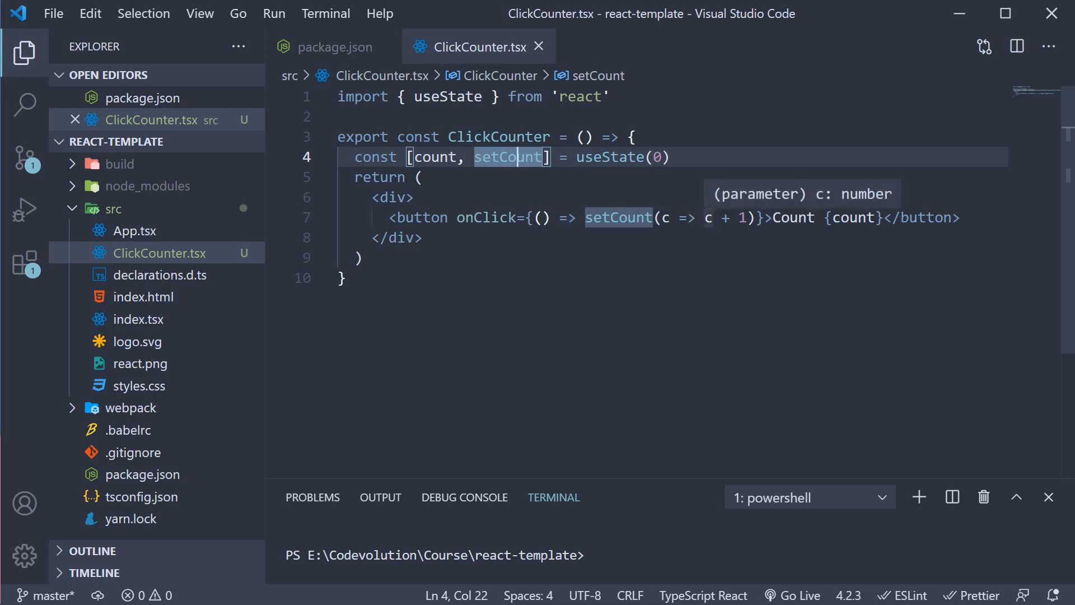
mouse_move(521, 338)
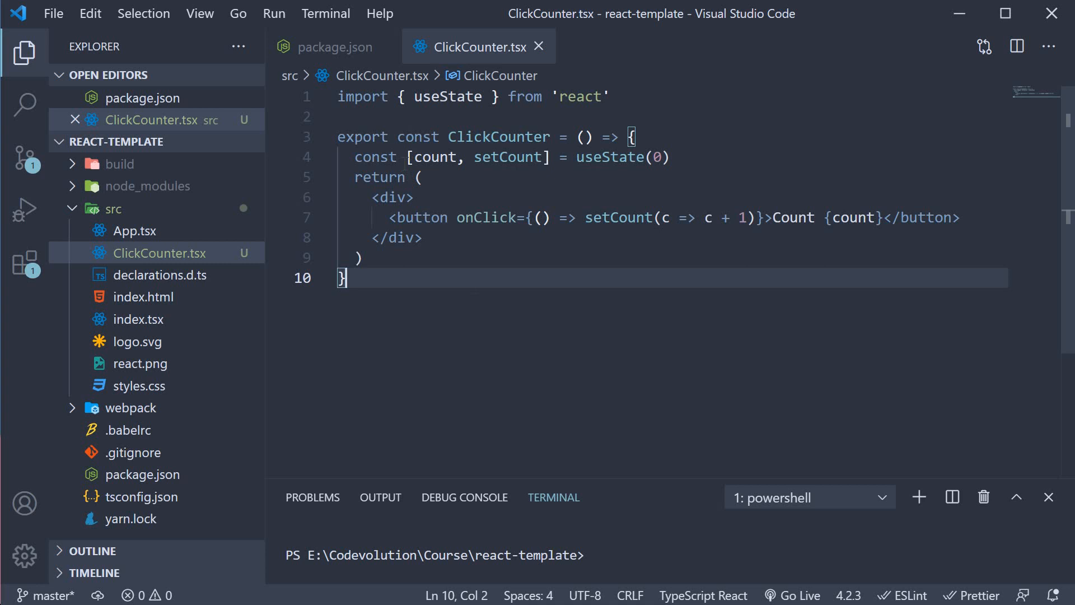
Save App.tsx with <ClickCounter /> rendered and launch the dev server with yarn start.
click(133, 252)
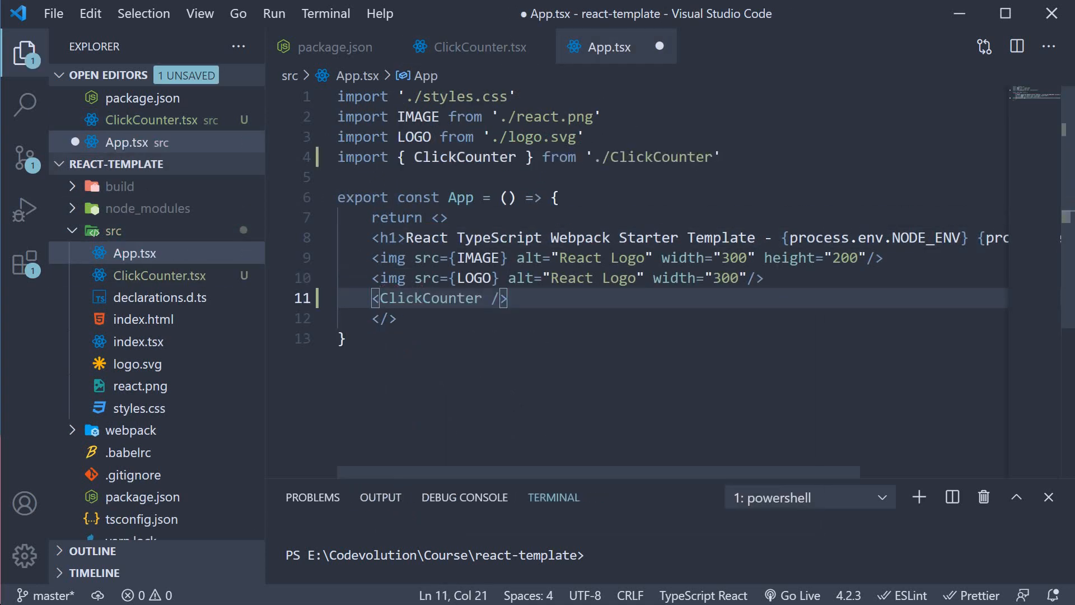
key(ctrl+s)
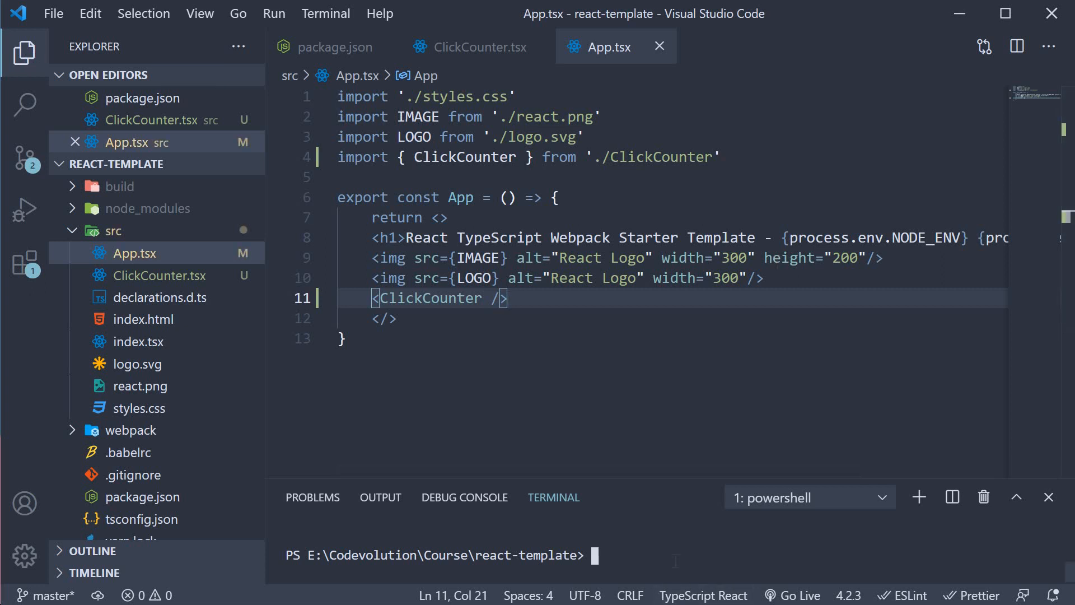
text(yarn star)
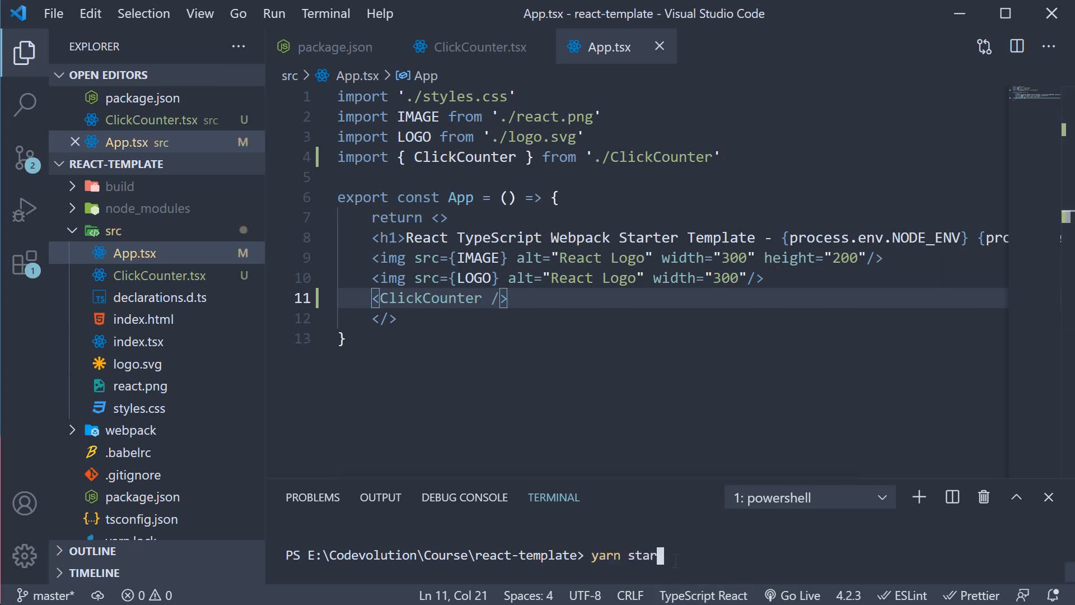
key(Enter)
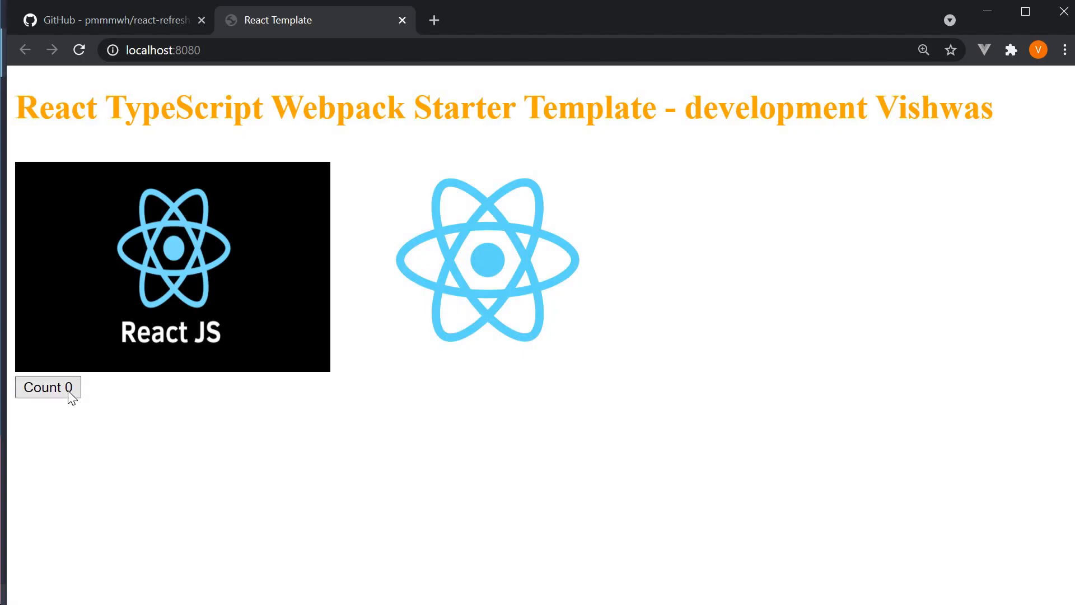
mouse_move(65, 401)
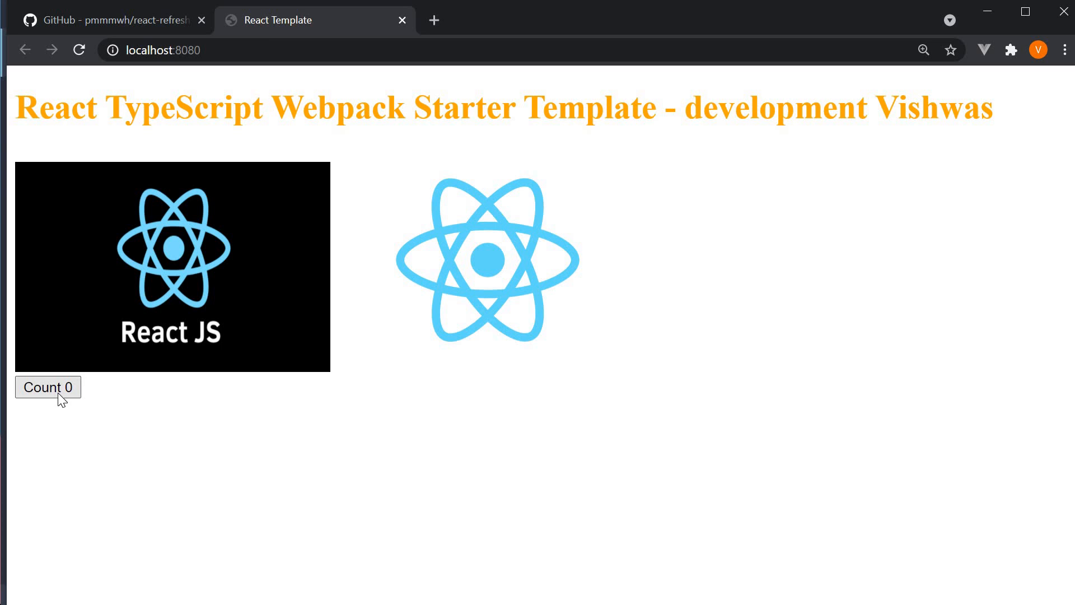
Raise the Count button on localhost:8080 by one.
click(47, 387)
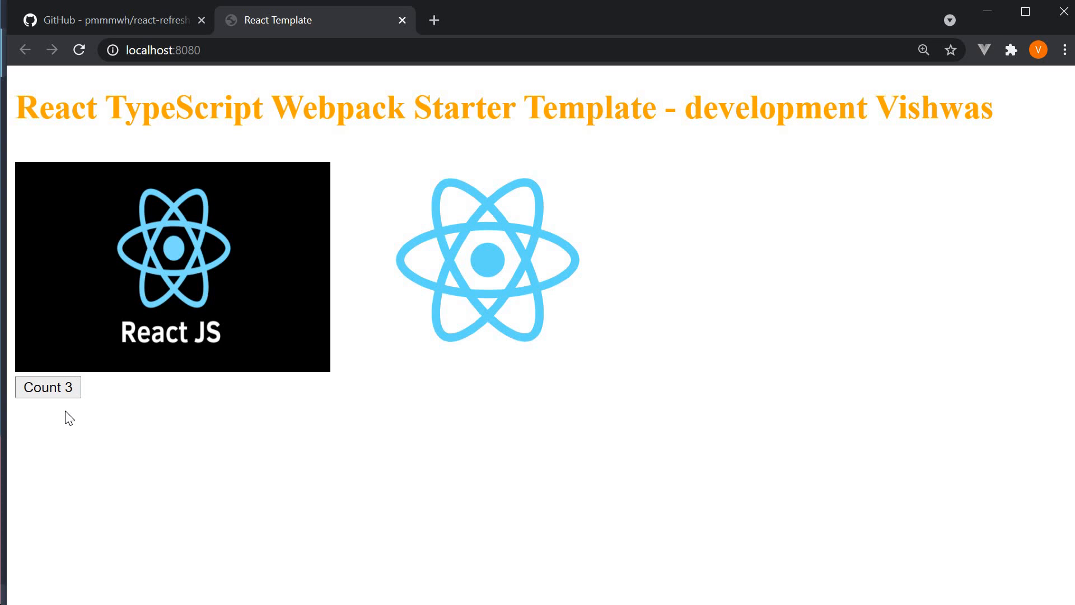
mouse_move(66, 414)
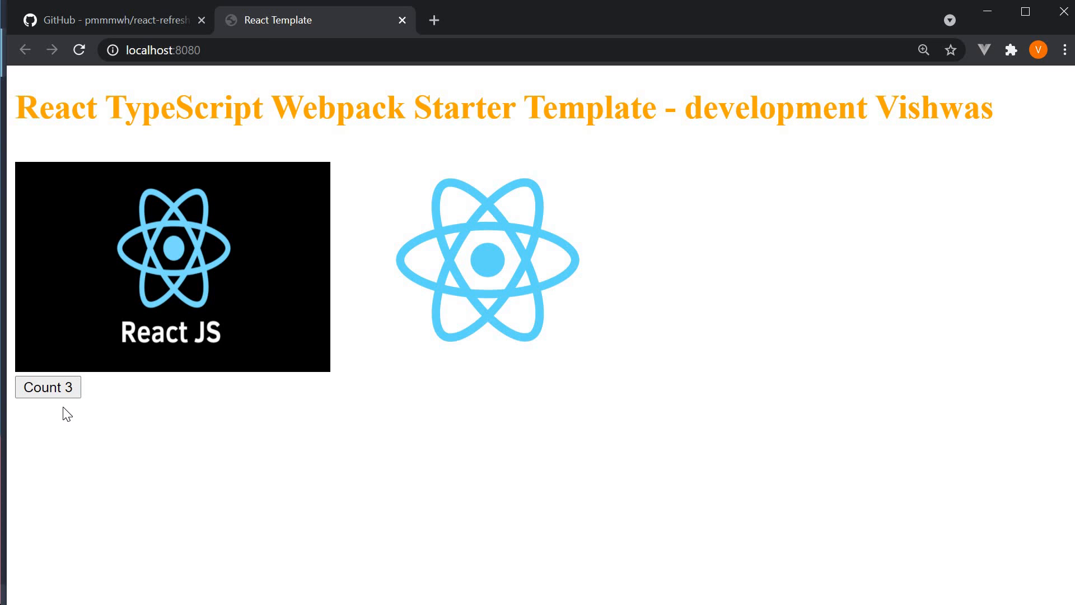
mouse_move(76, 421)
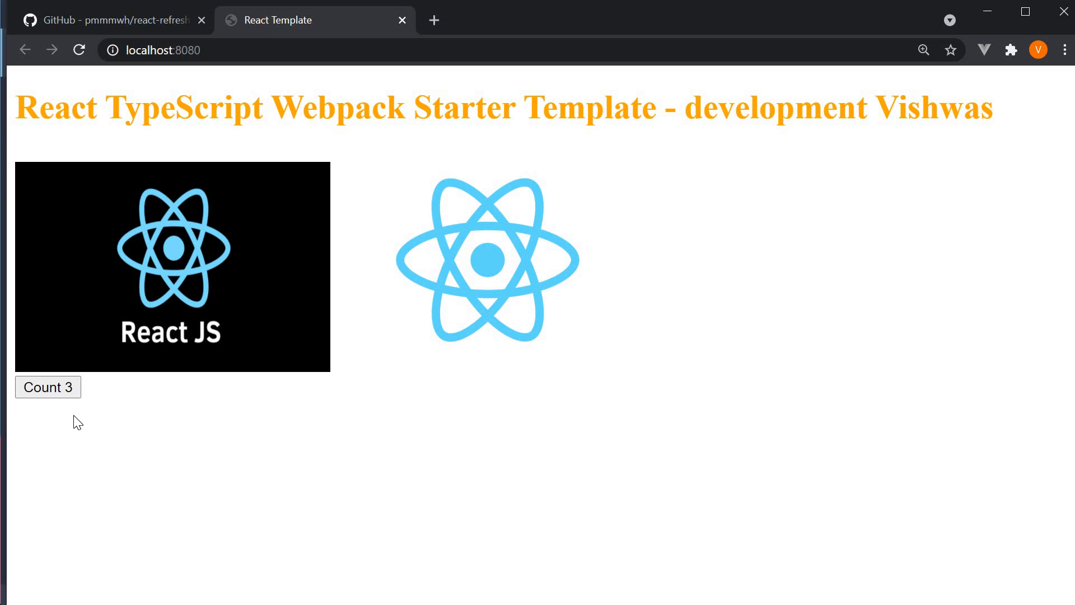
mouse_move(72, 415)
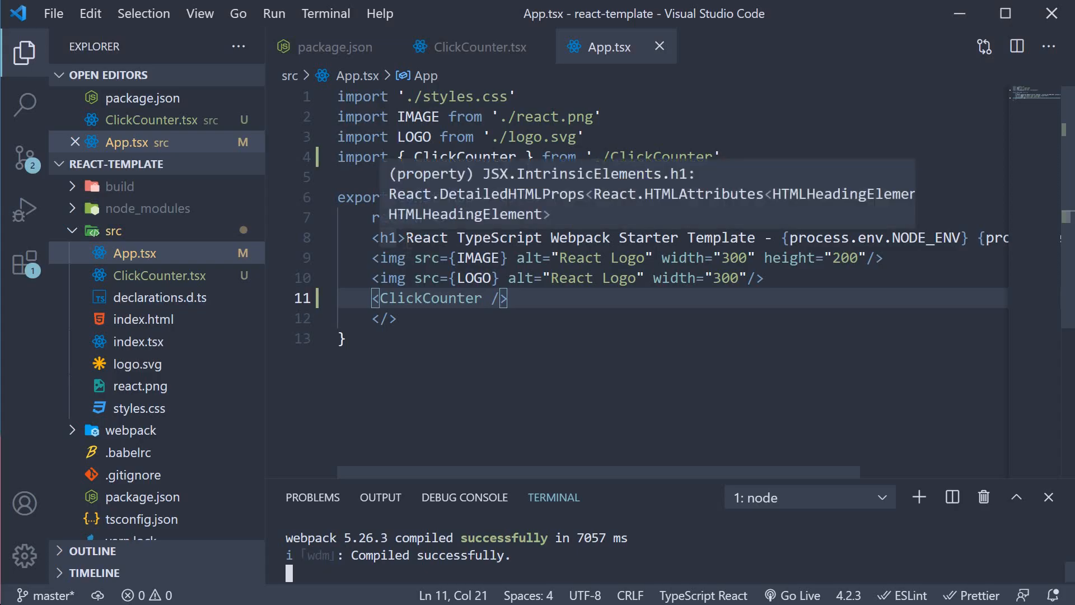
Prefix the App h1 text with the word Hello.
text(Hello)
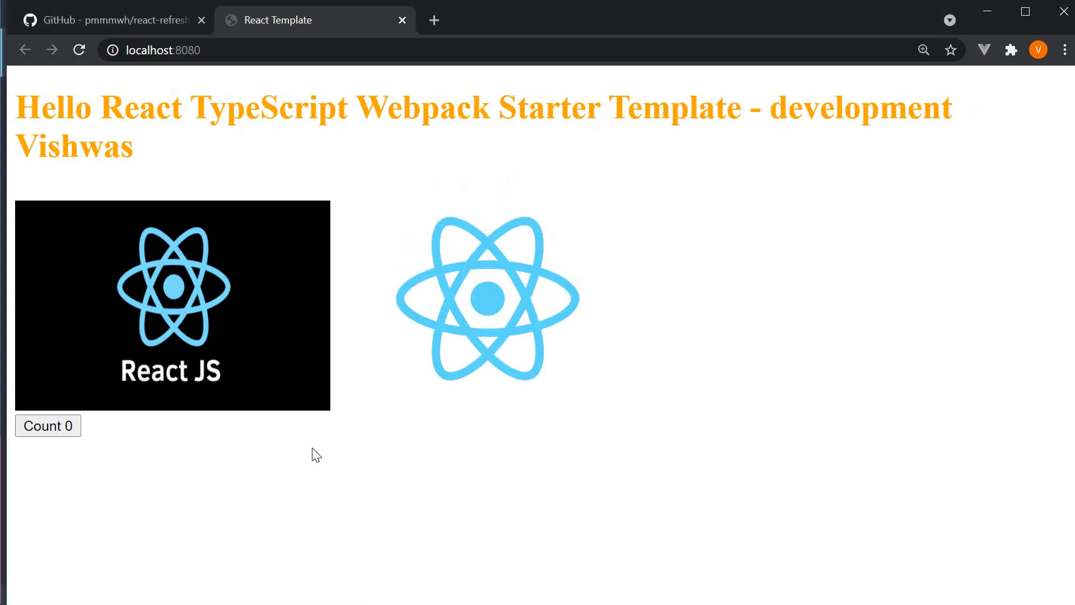
double_click(51, 109)
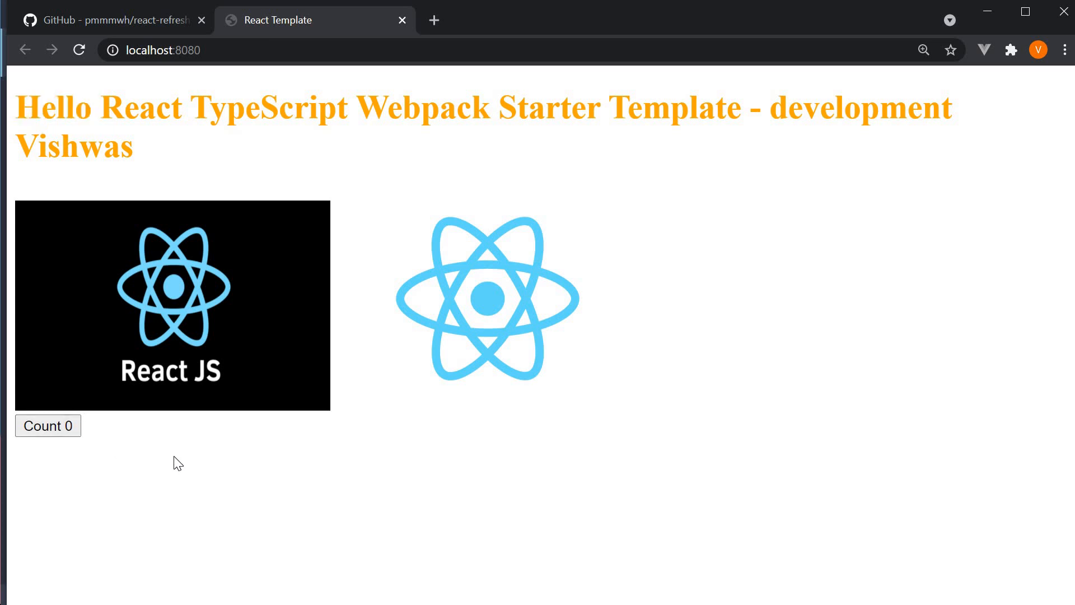
mouse_move(101, 459)
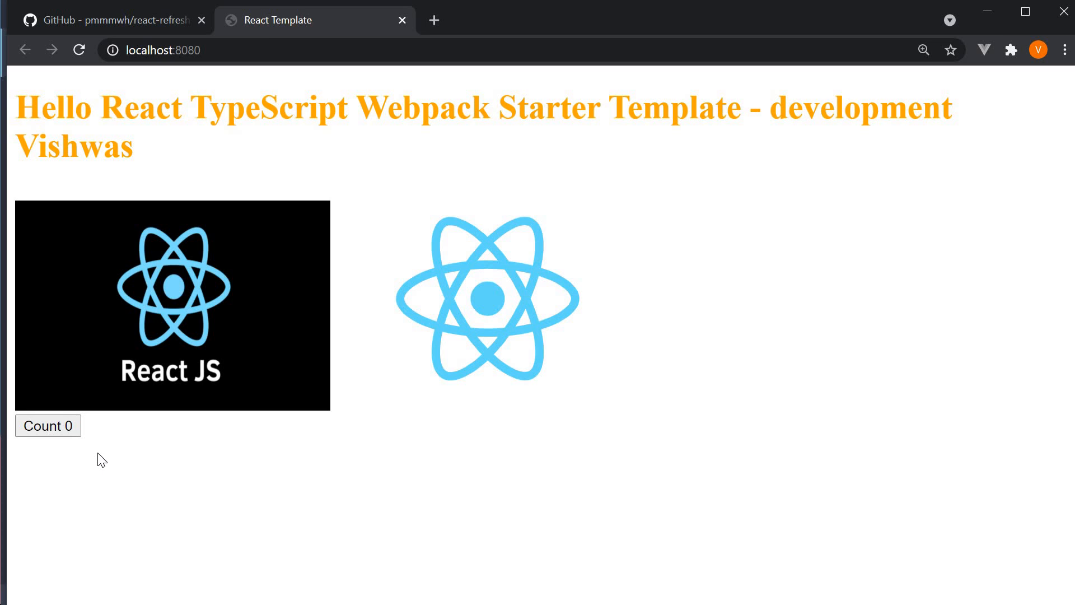
mouse_move(74, 454)
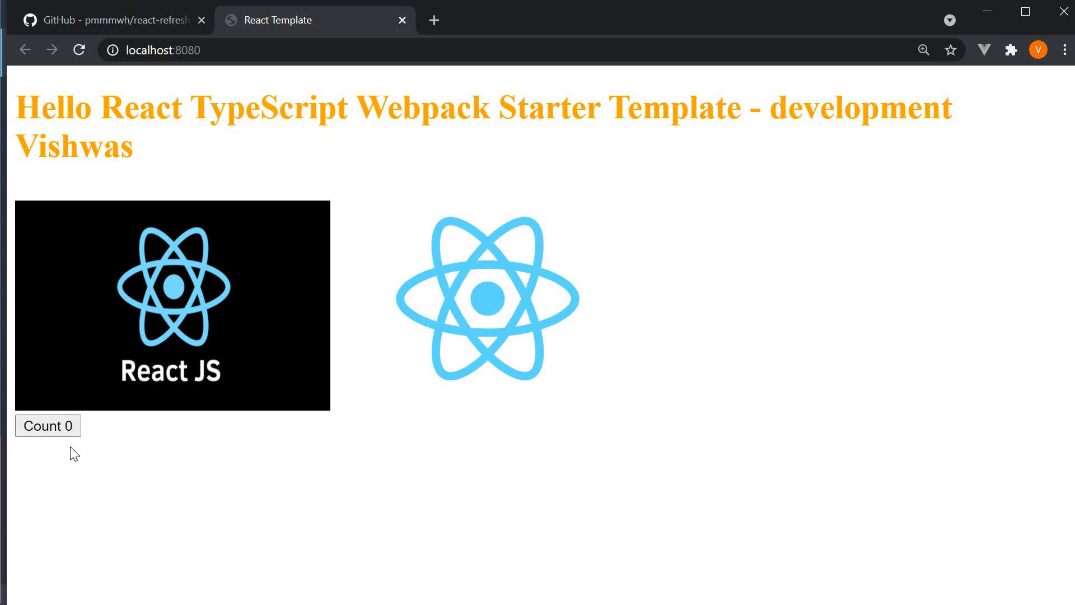
mouse_move(99, 453)
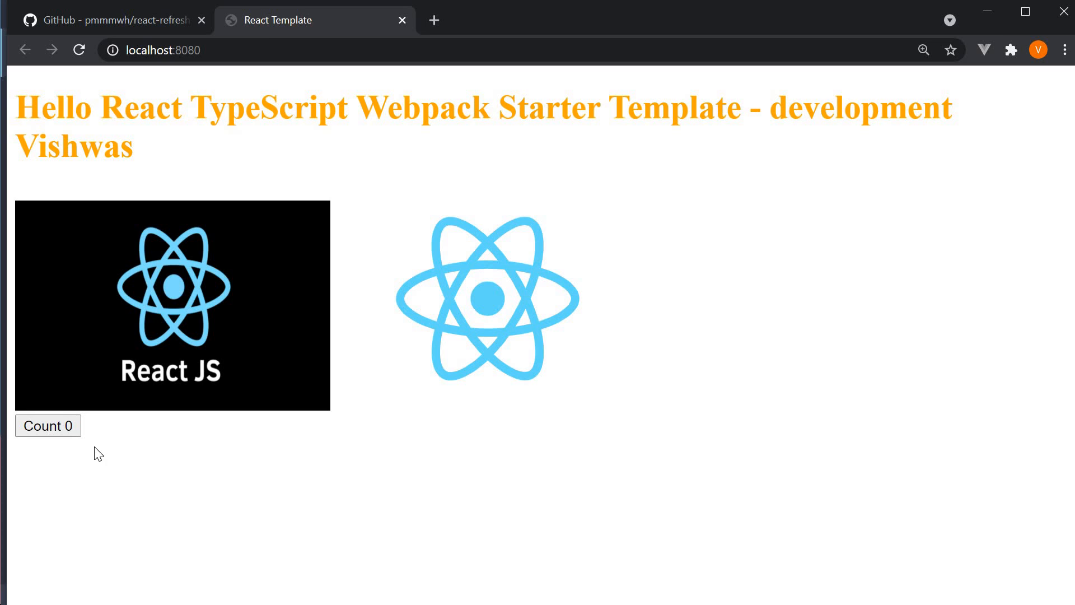
Bring the react-refresh-webpack-plugin README down to its Installation section with the yarn add line.
click(110, 20)
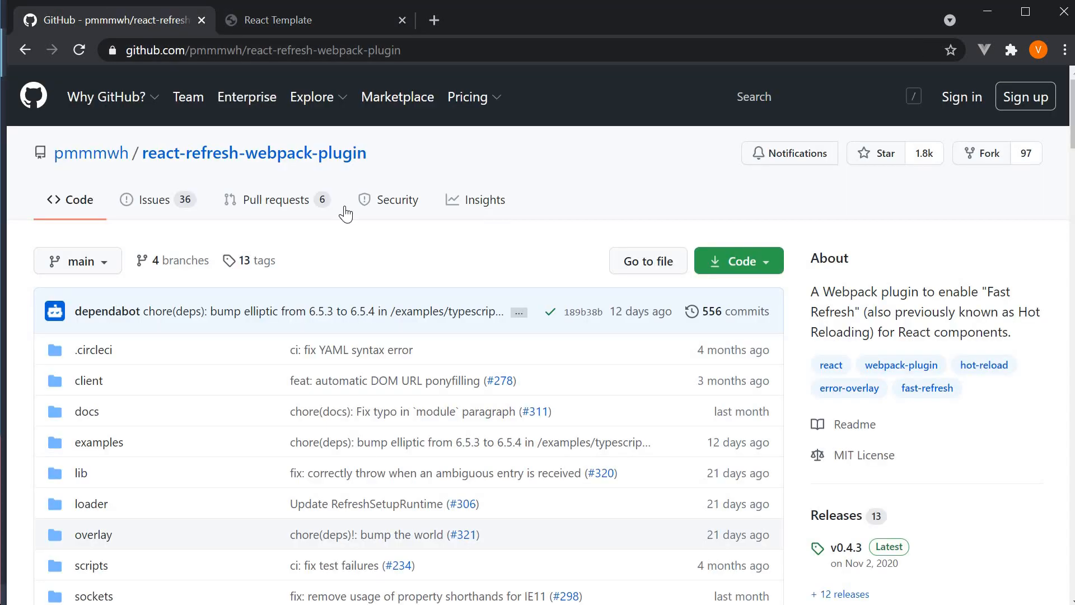
mouse_move(369, 232)
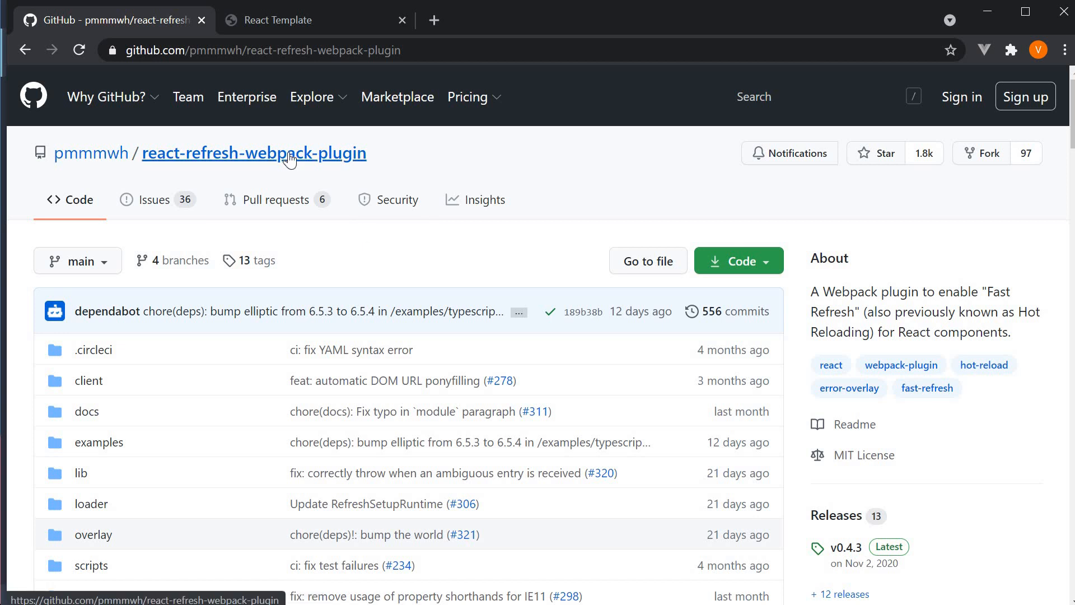
scroll(down, 3)
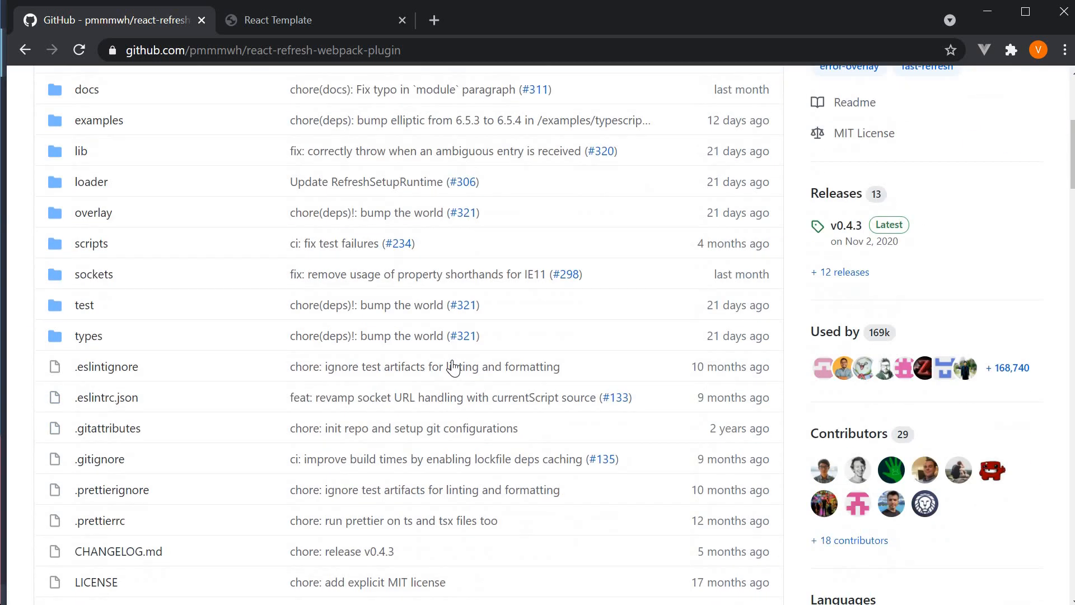
scroll(down, 3)
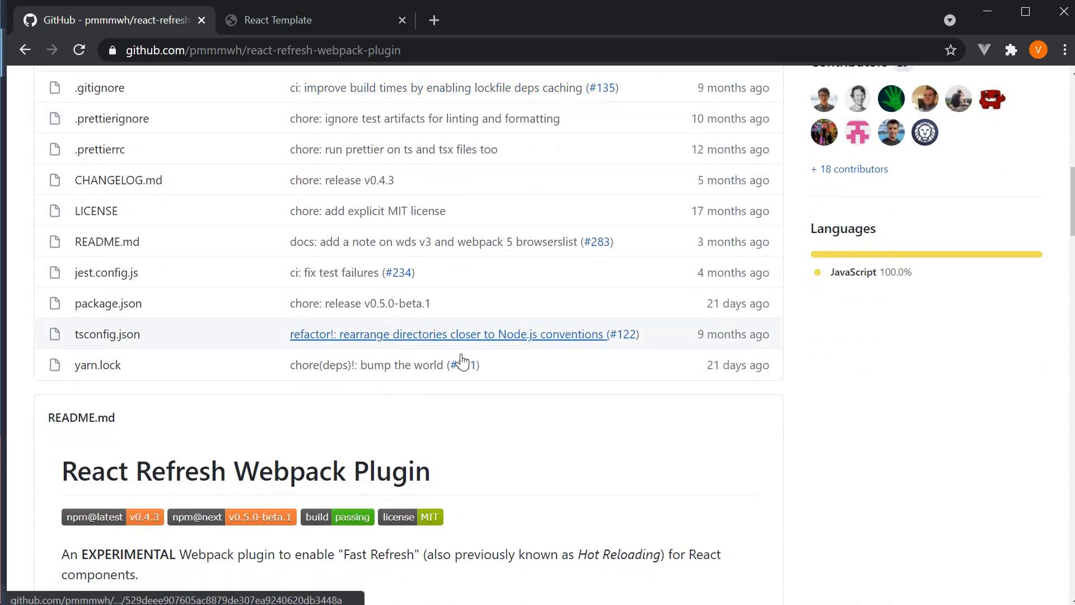
scroll(down, 3)
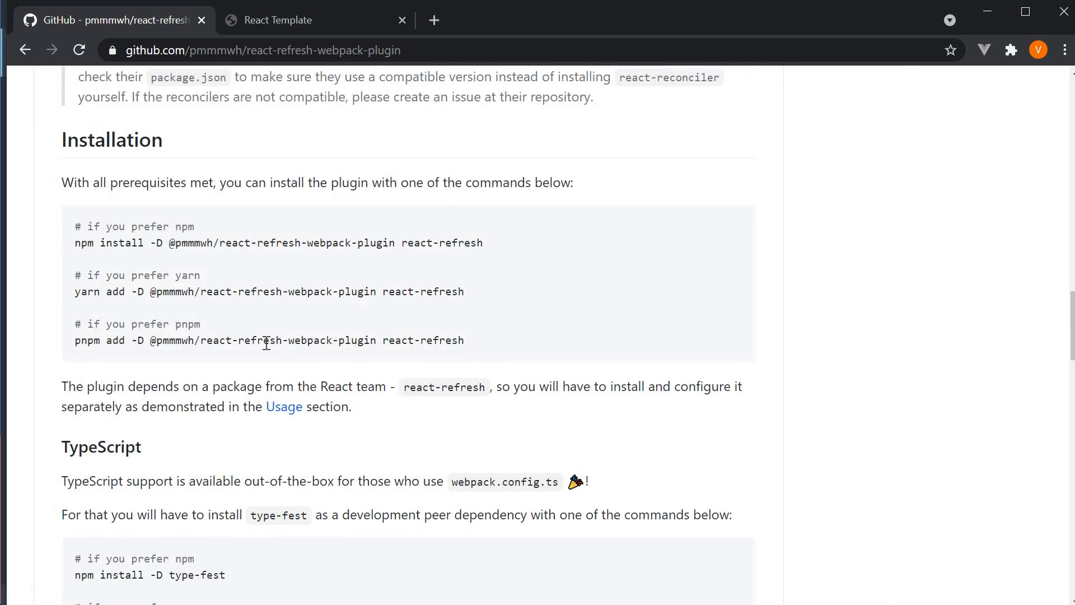
mouse_move(75, 296)
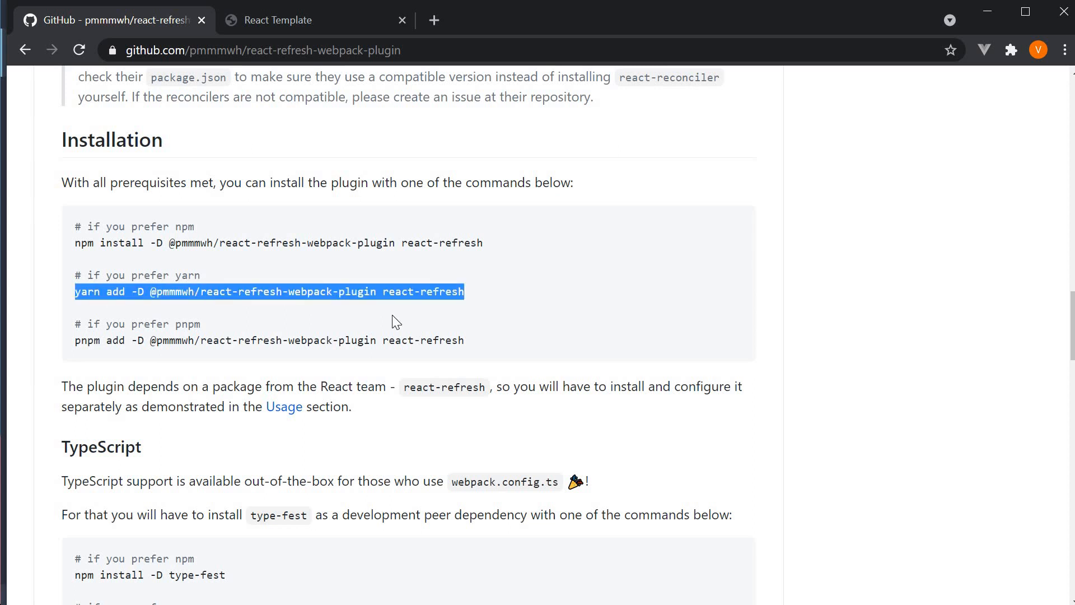
mouse_move(407, 305)
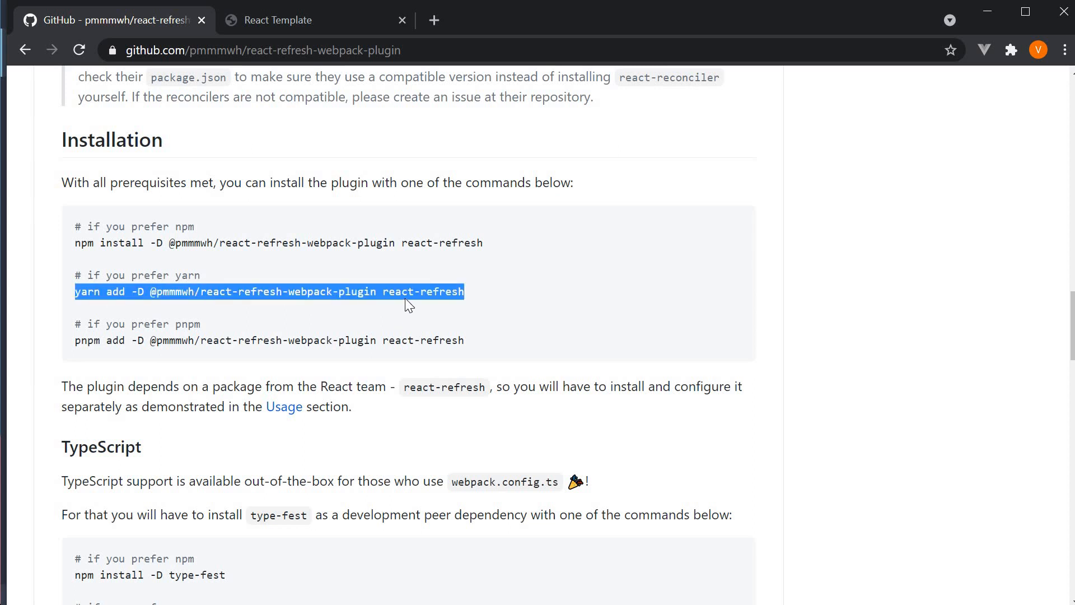
mouse_move(334, 307)
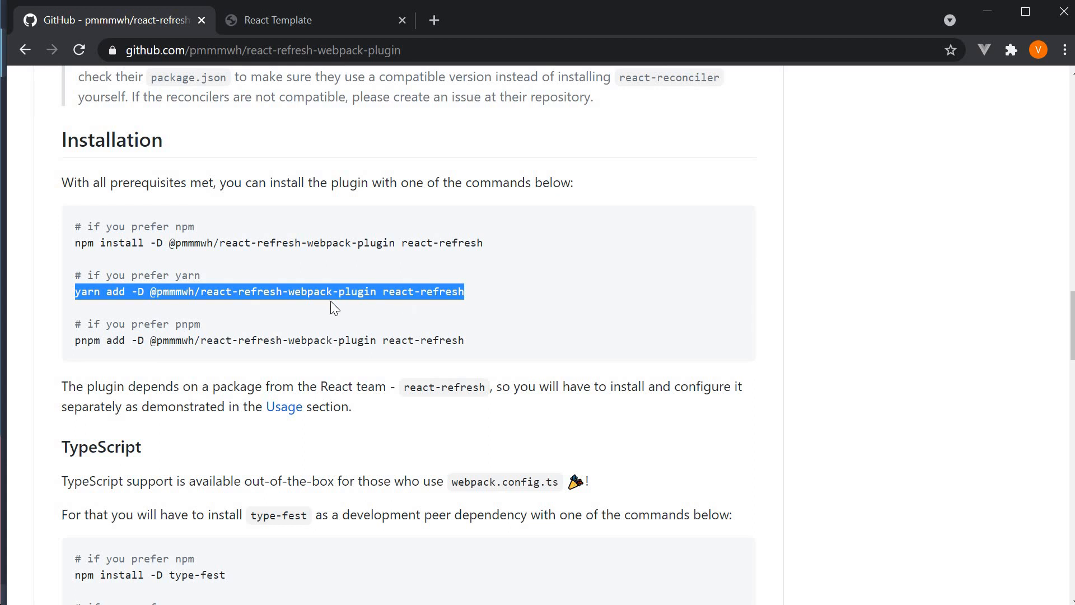
mouse_move(314, 309)
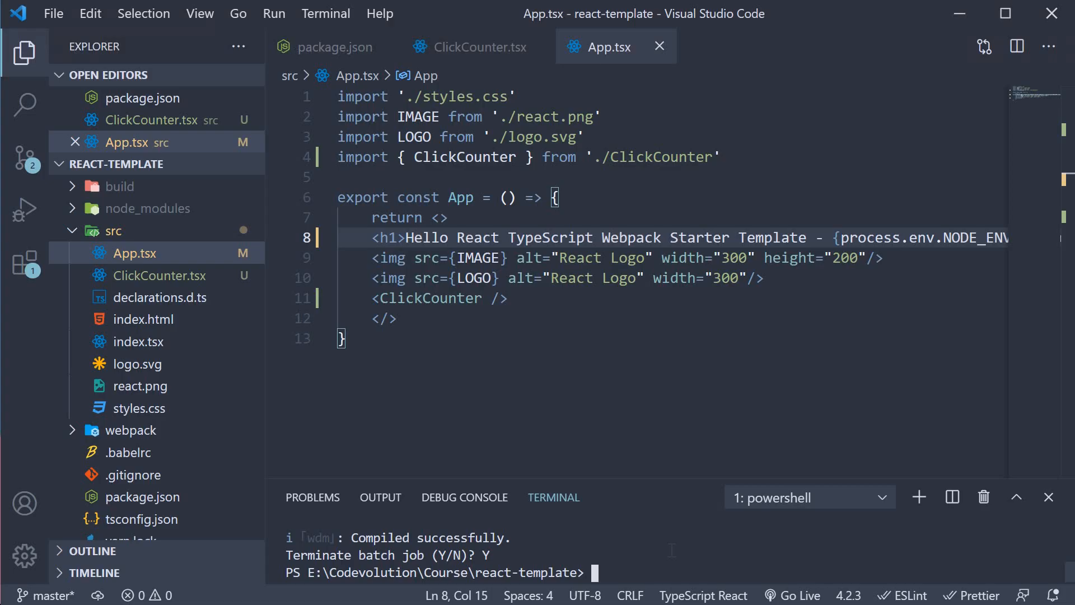
text(yarn add -D @pmmmwh/react-refresh-webpack-plugin react-refresh)
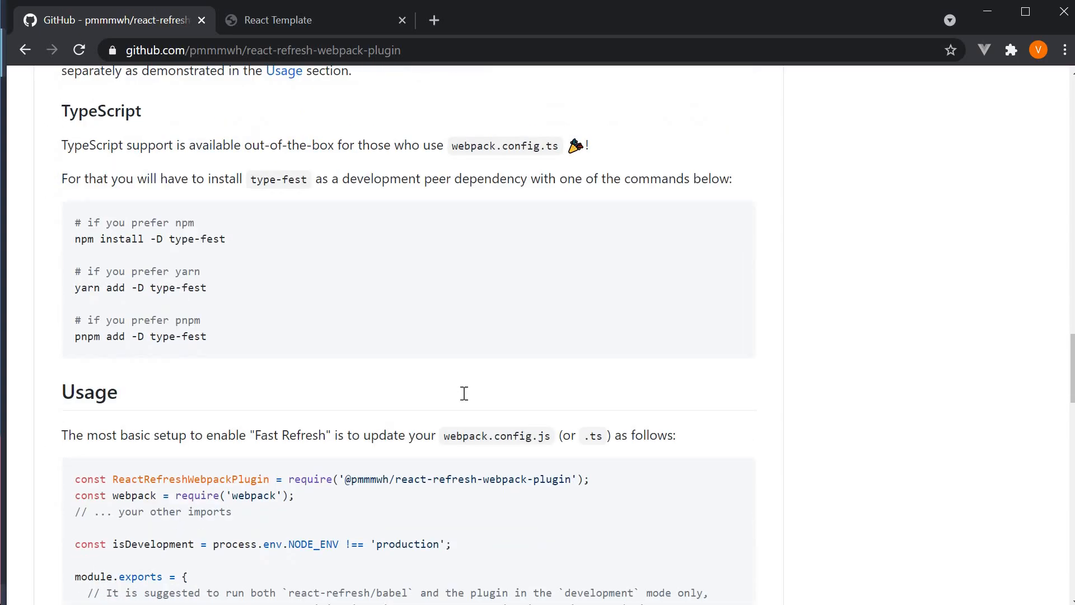
Scroll the README to the Usage webpack.config.js example with the react-refresh/babel plugin line.
scroll(down, 3)
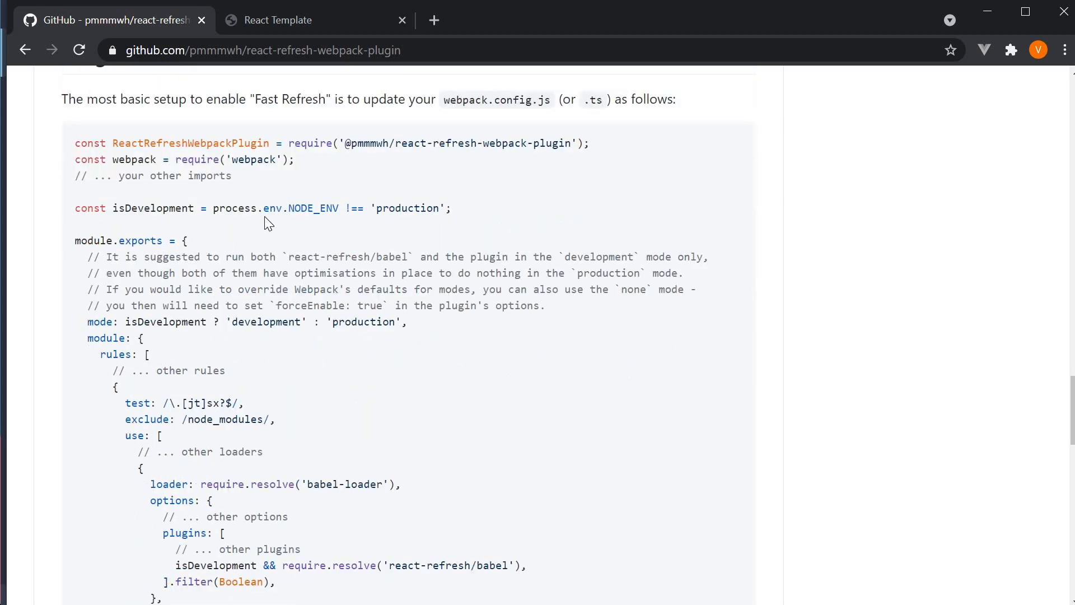
mouse_move(265, 227)
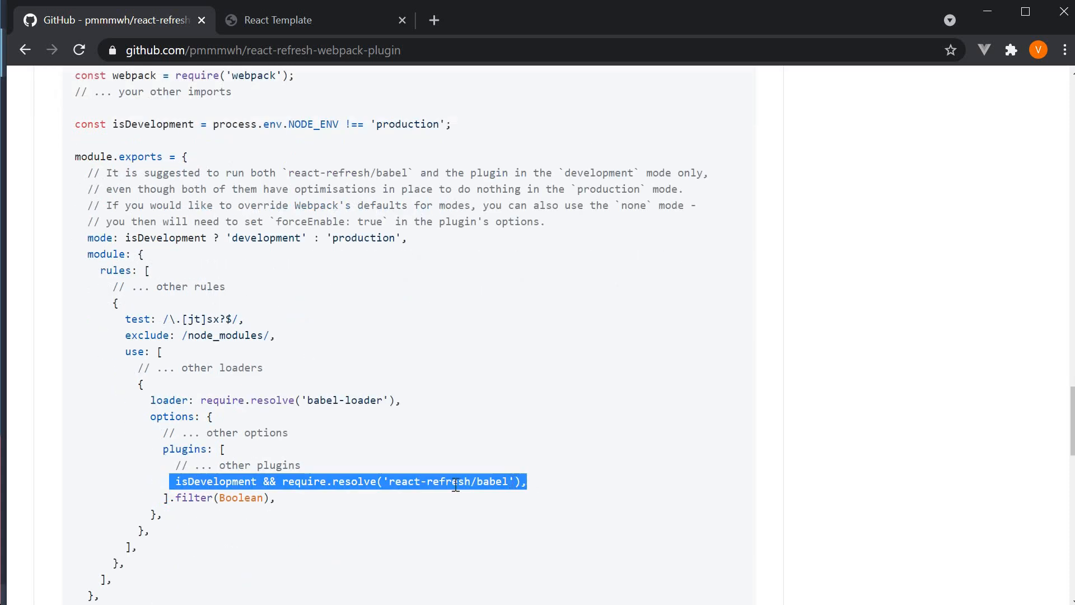
scroll(down, 3)
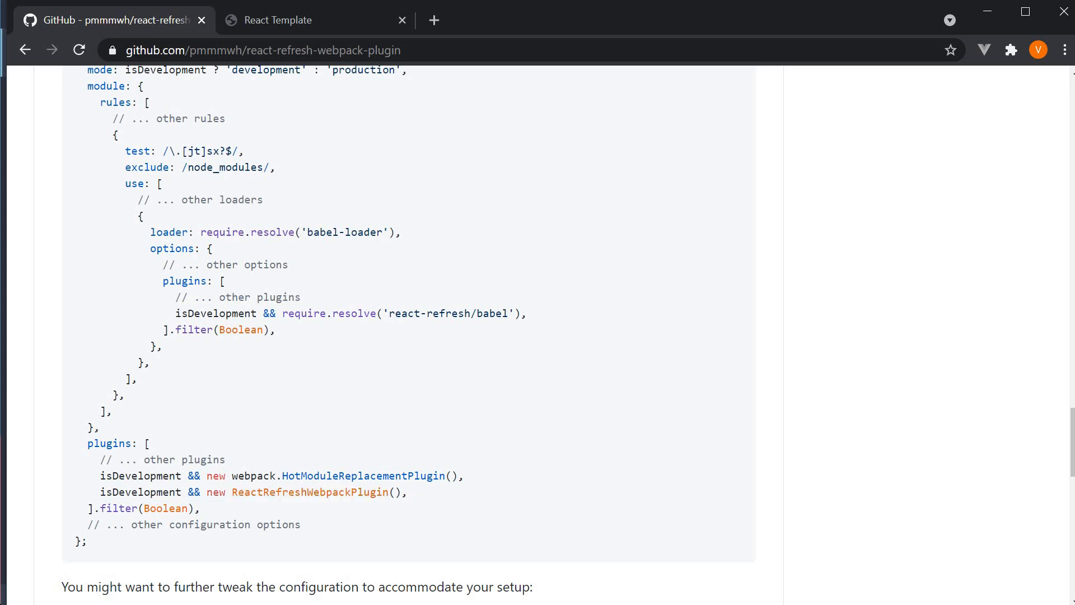
mouse_move(436, 496)
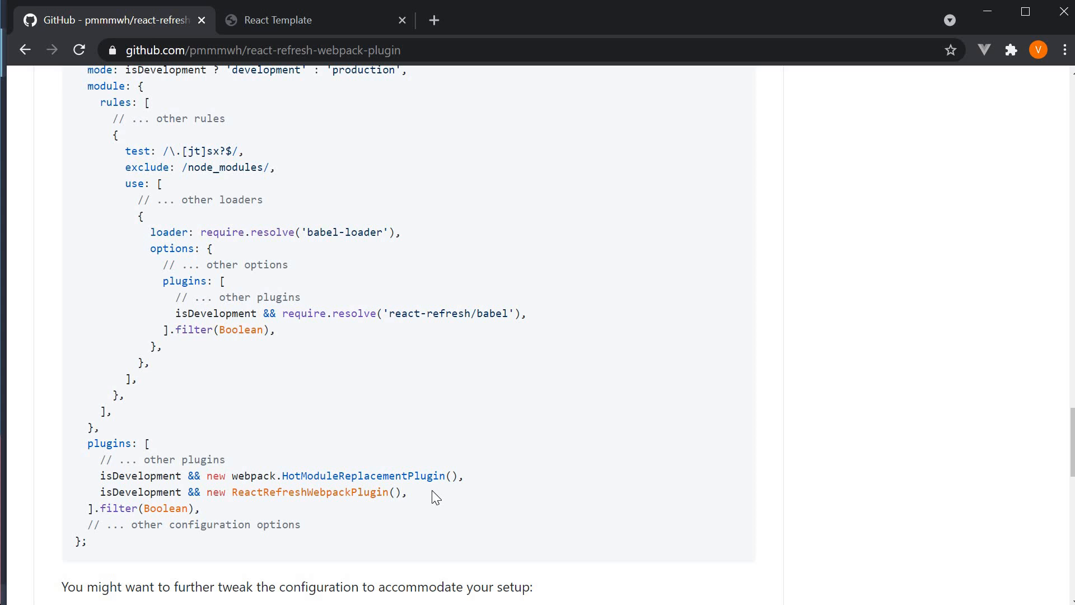
mouse_move(469, 468)
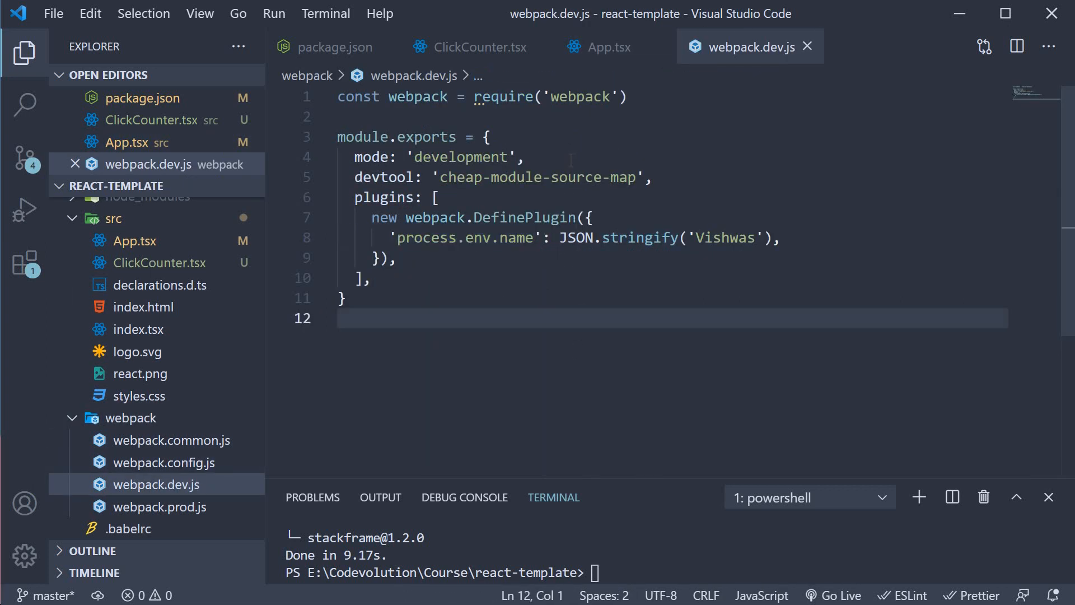
Add devServer: { hot: true } after the mode setting in webpack.dev.js.
click(524, 156)
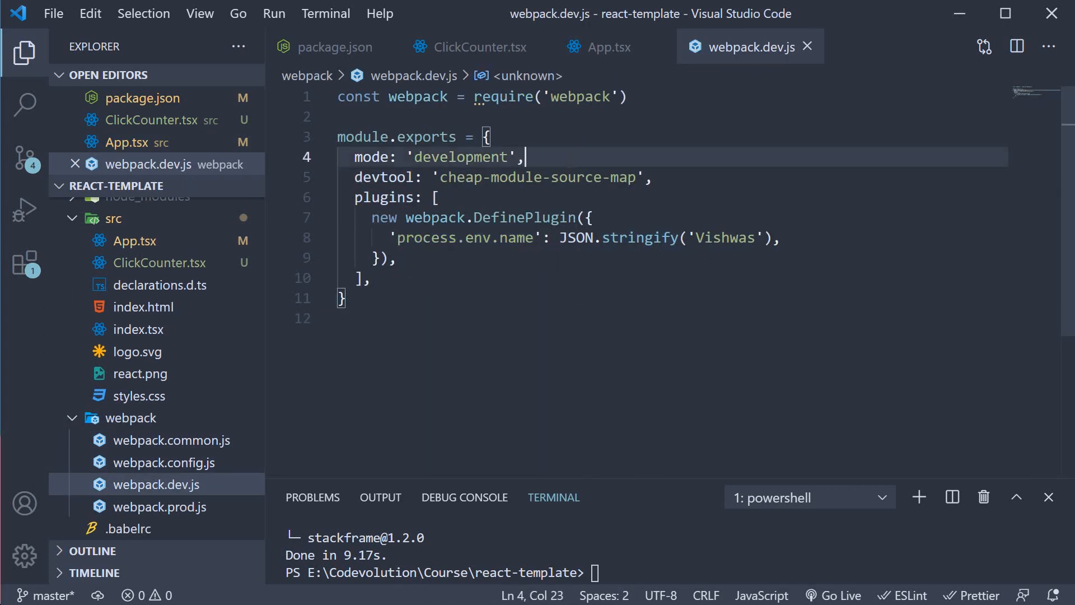
text(devServ)
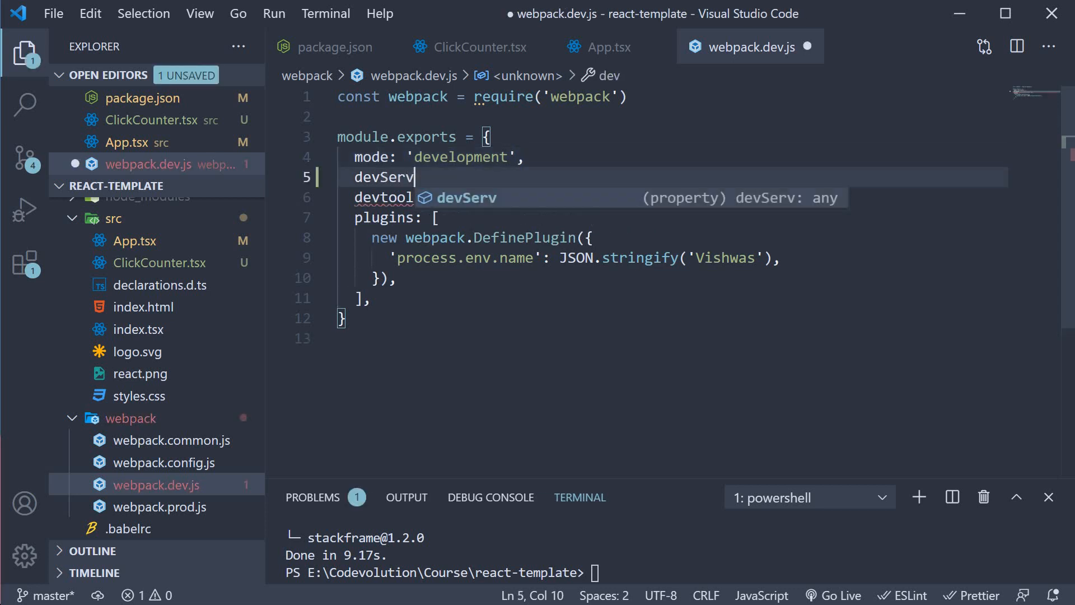
text(er: {)
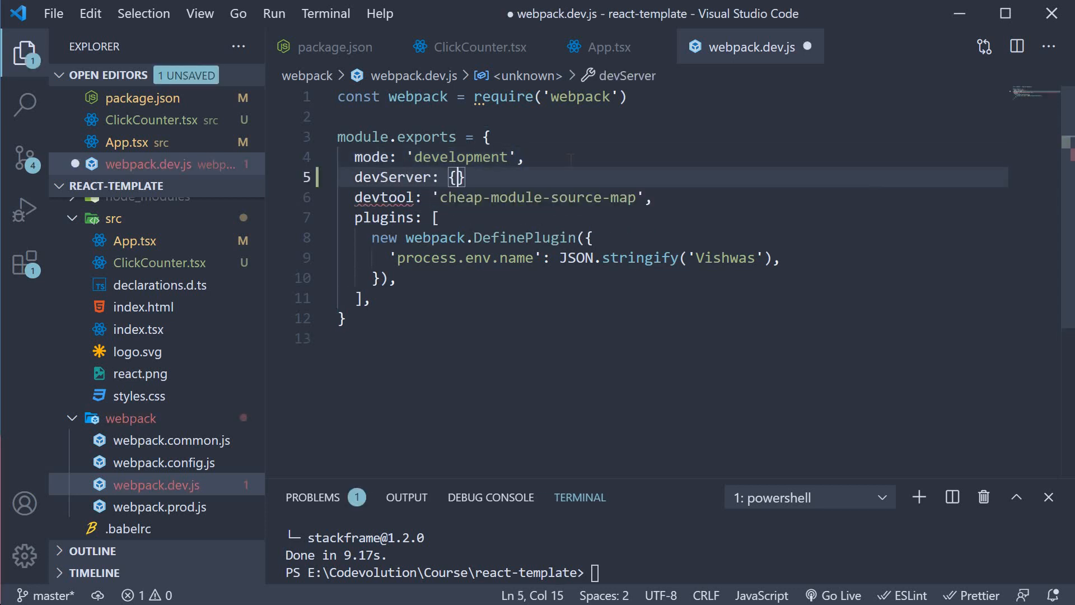
text(hot:)
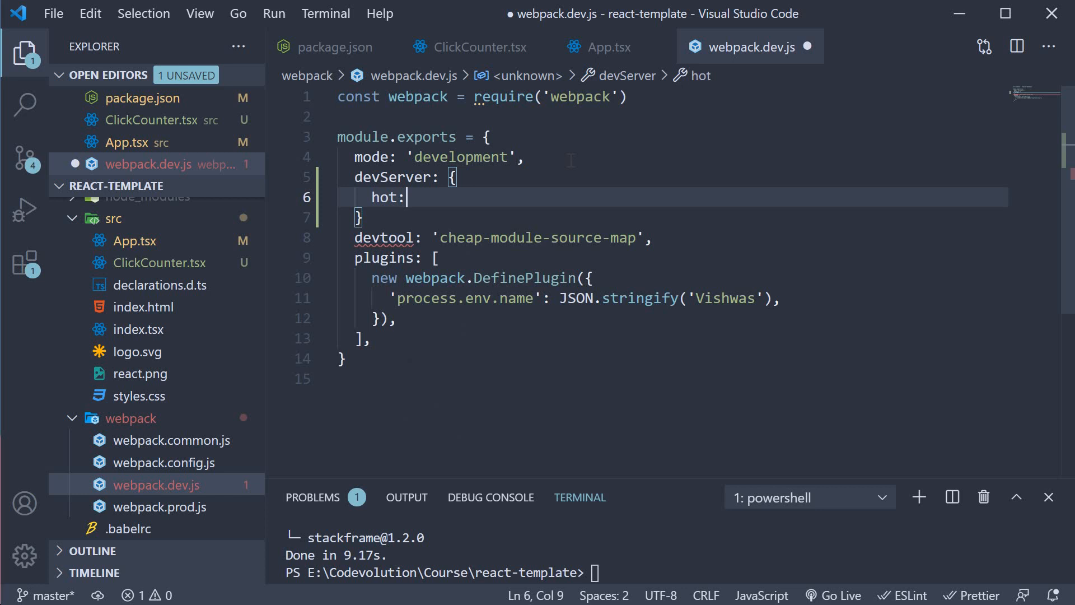
text(true,)
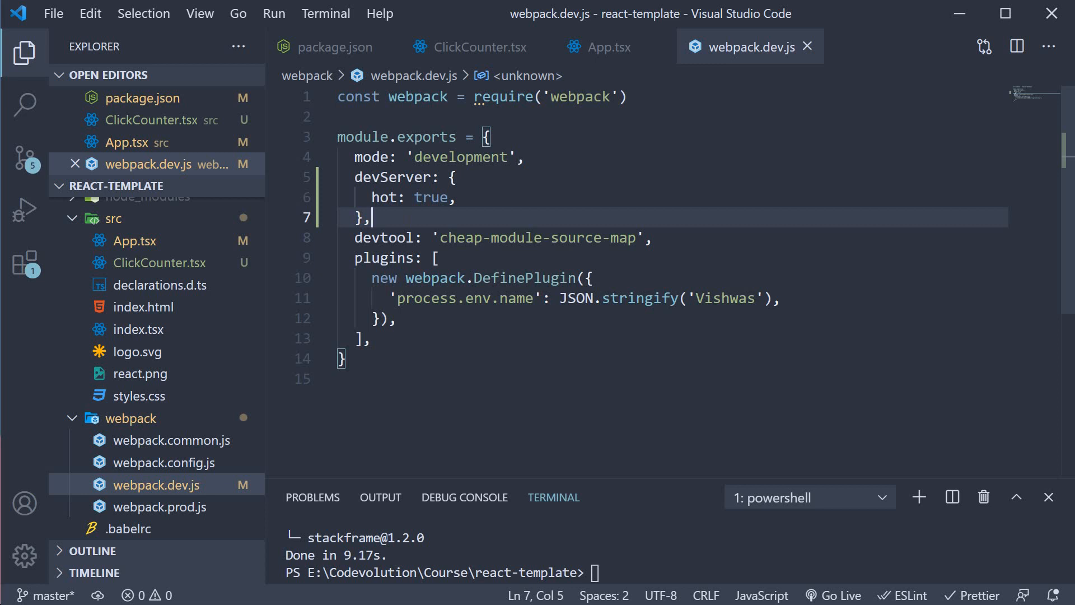
text(const ReactRefreshWebpackPlugin = require('@pmmmwh/react-refresh-webpack-plugin'))
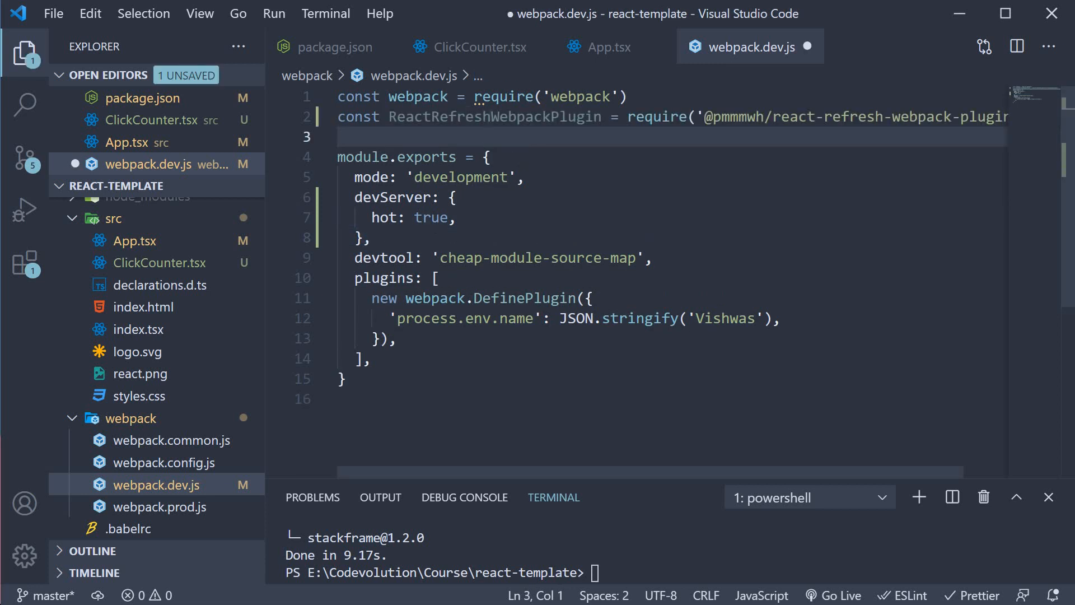
Add new ReactRefreshWebpackPlugin() to the plugins array, save, and run yarn start again.
double_click(493, 115)
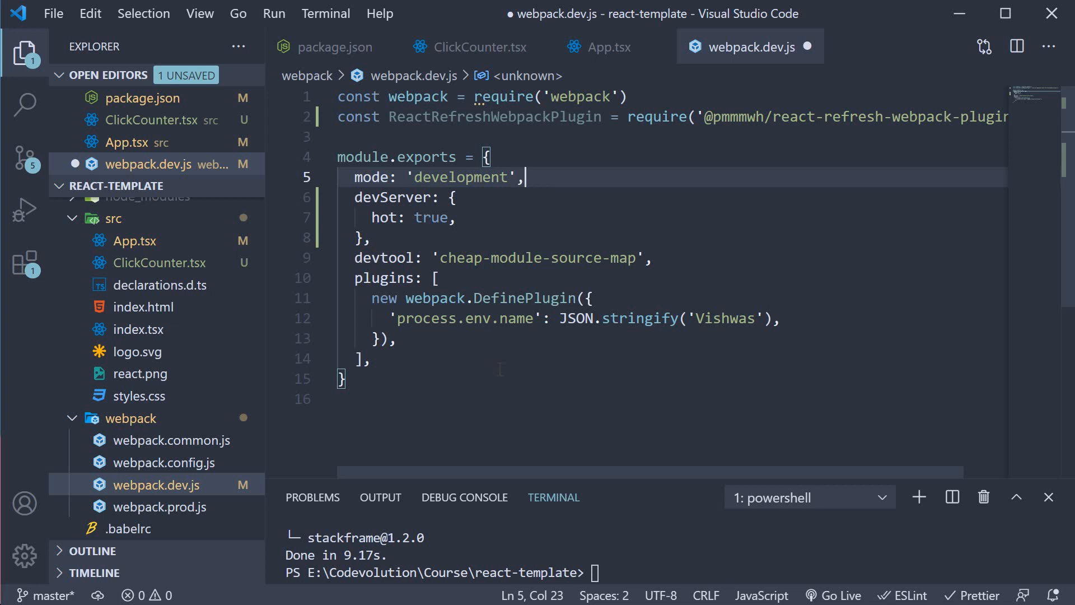
text(new)
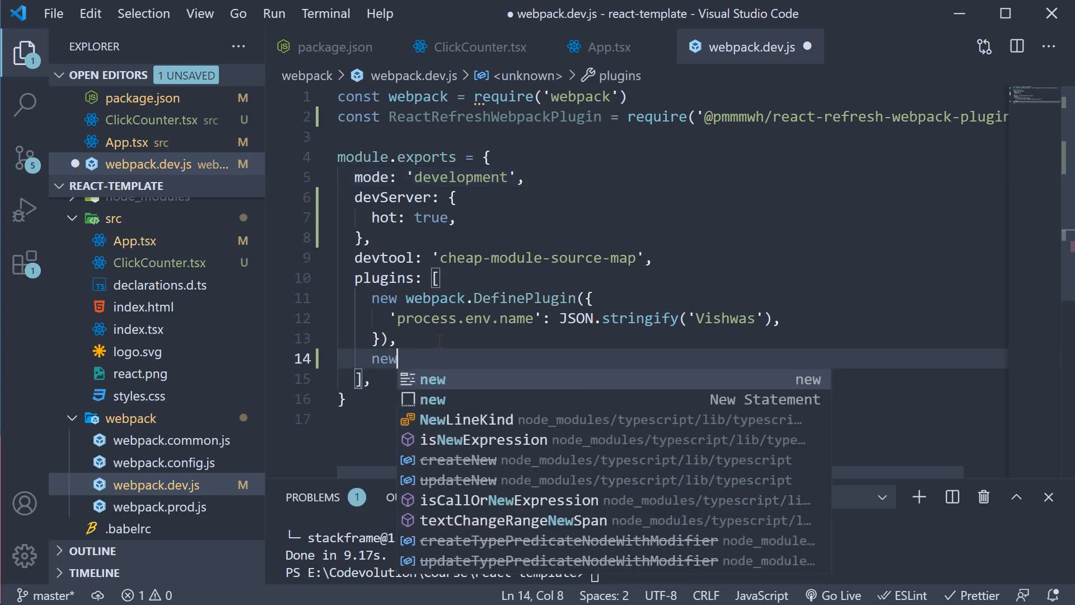
text(ReactRefreshWebpackPlugin())
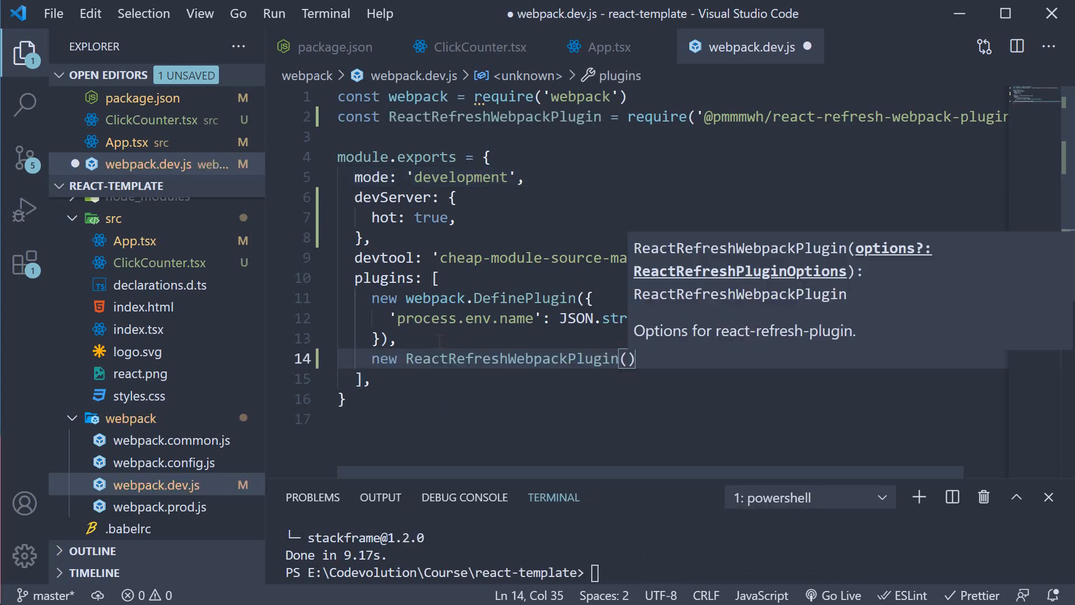
key(ctrl+s)
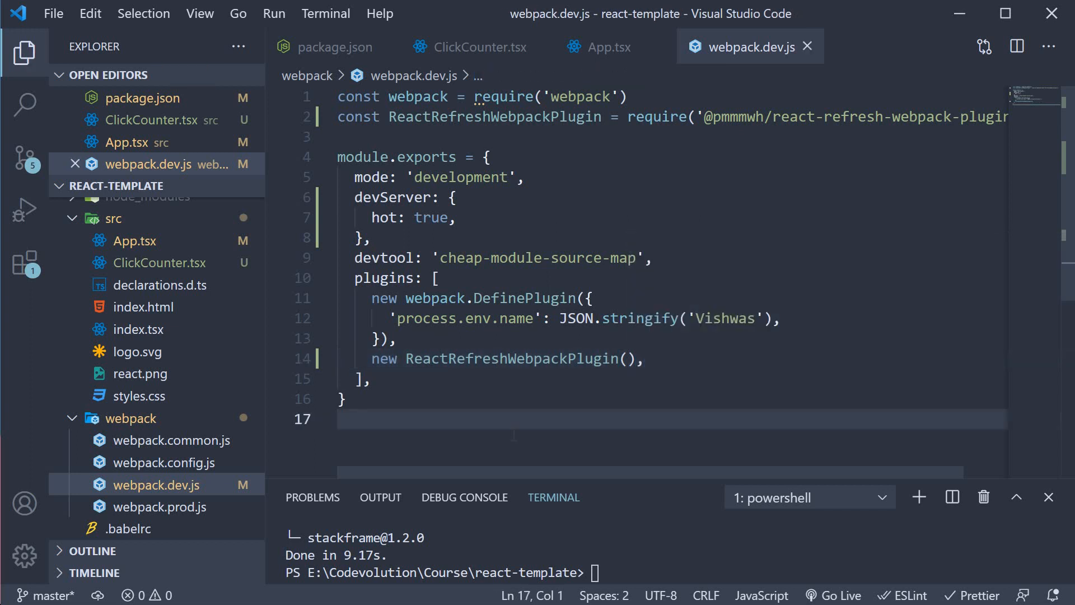
text(yarn start)
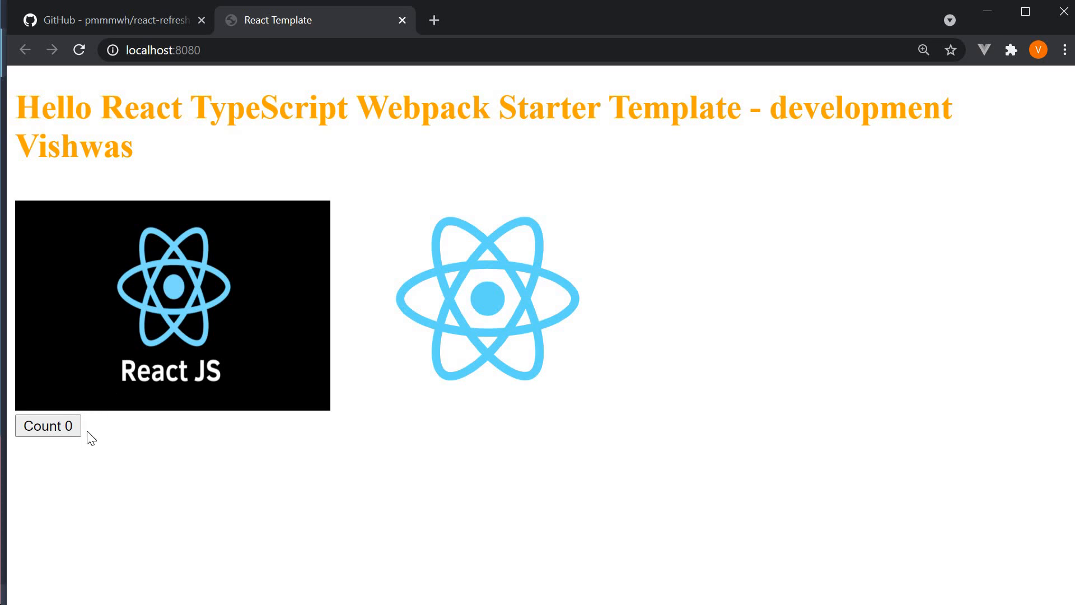
mouse_move(65, 442)
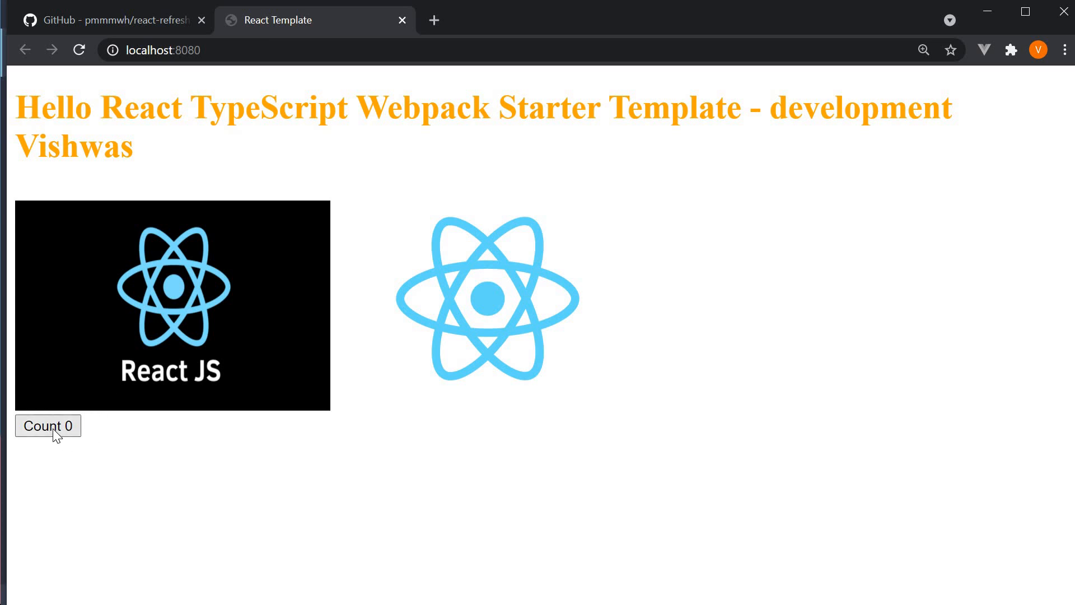
Increase the click counter on the restarted localhost:8080 app.
click(47, 426)
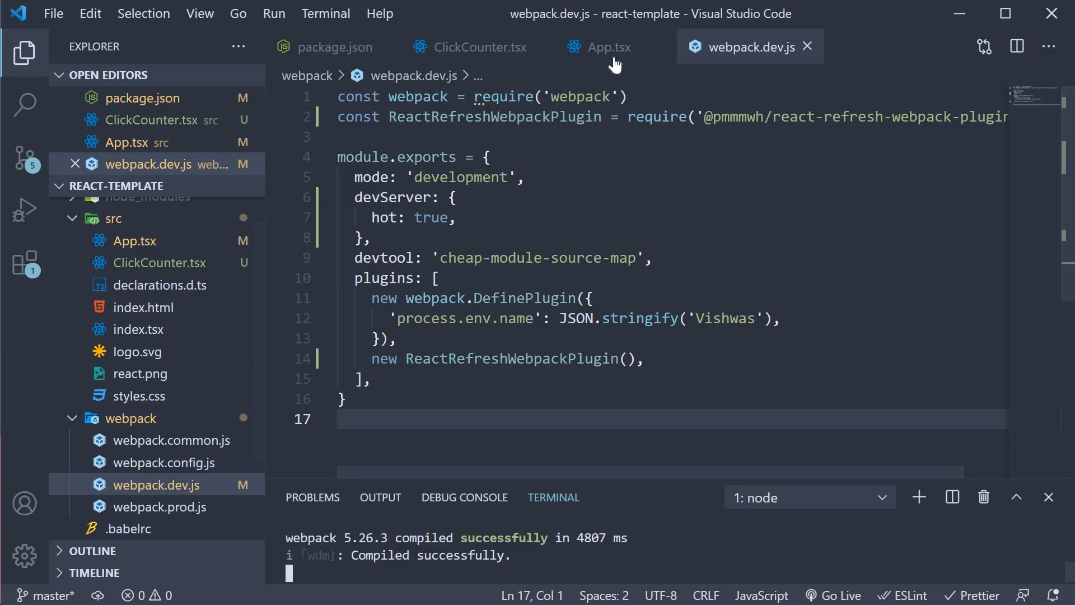
Replace 'Hello' with 'Edited' in the App.tsx h1 heading.
click(606, 47)
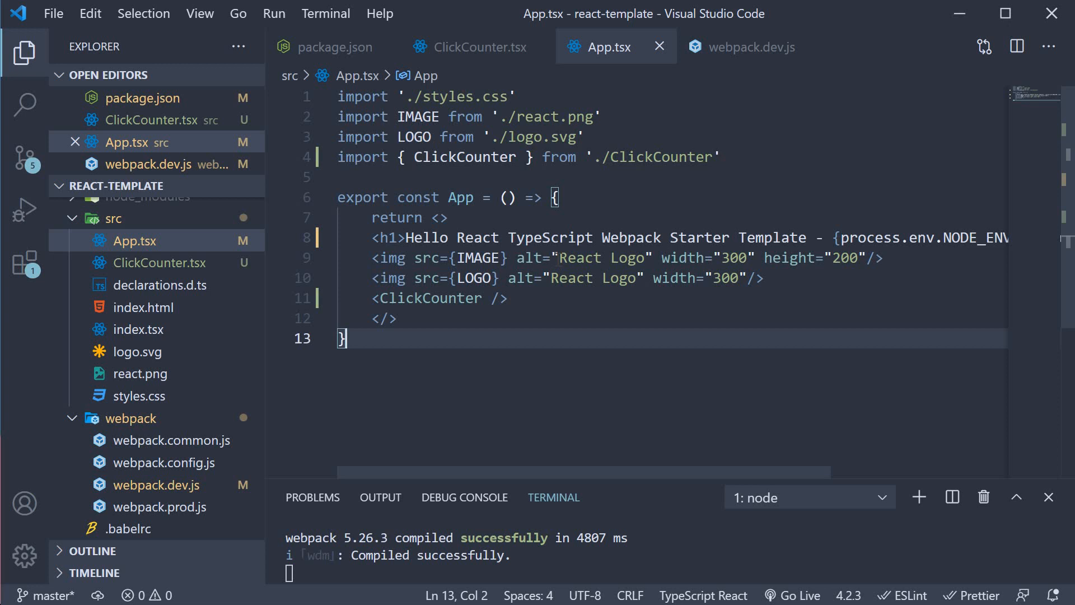
double_click(425, 238)
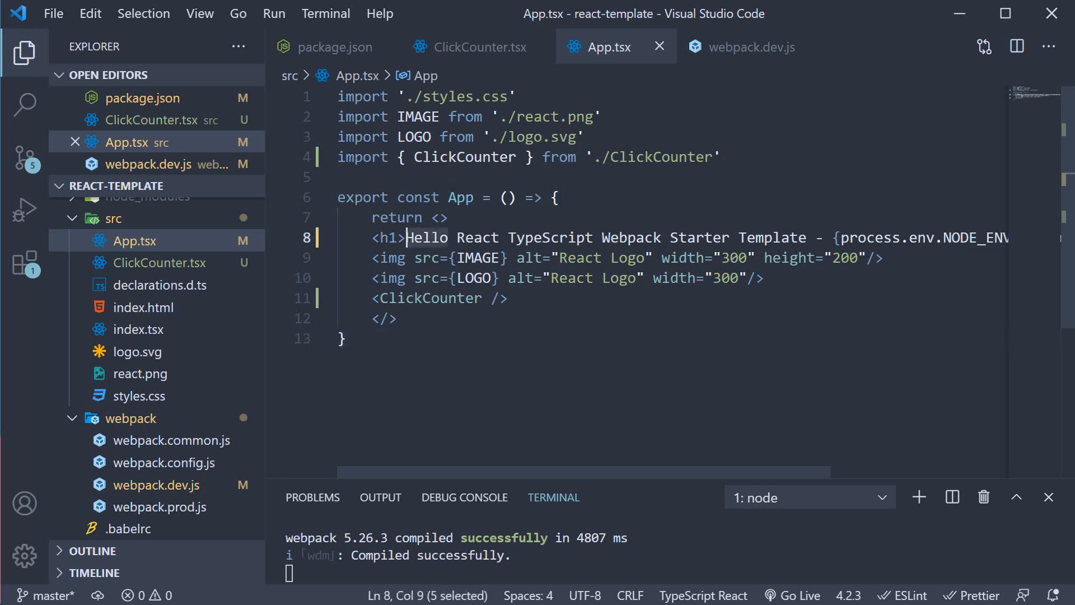
text(Edited)
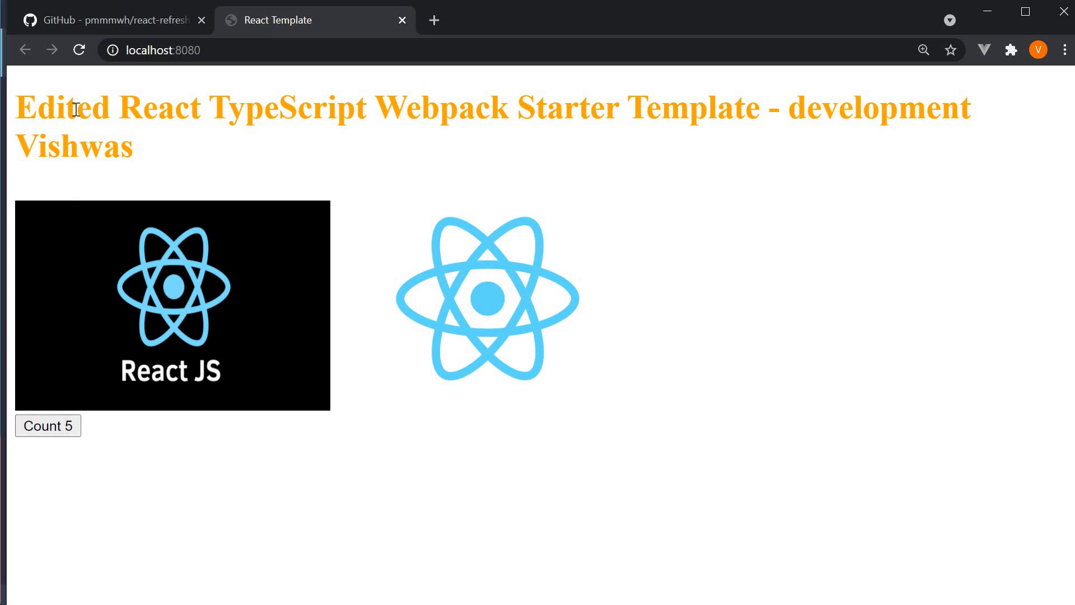
View the running app in Chrome showing the Edited heading with Count still 5.
double_click(61, 108)
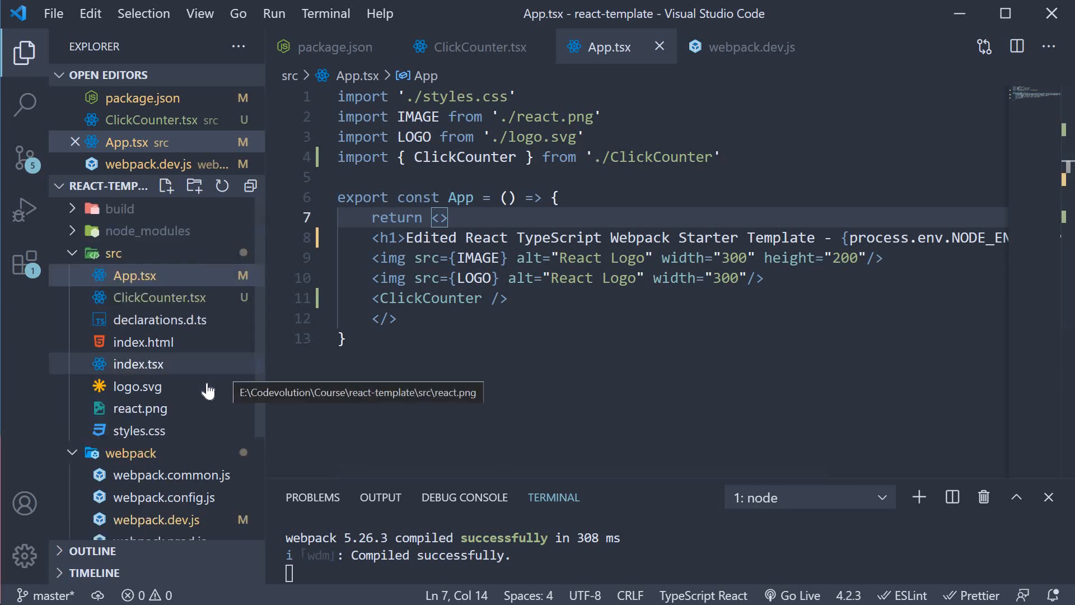
Change the h1 color in styles.css from orange to blue.
click(138, 430)
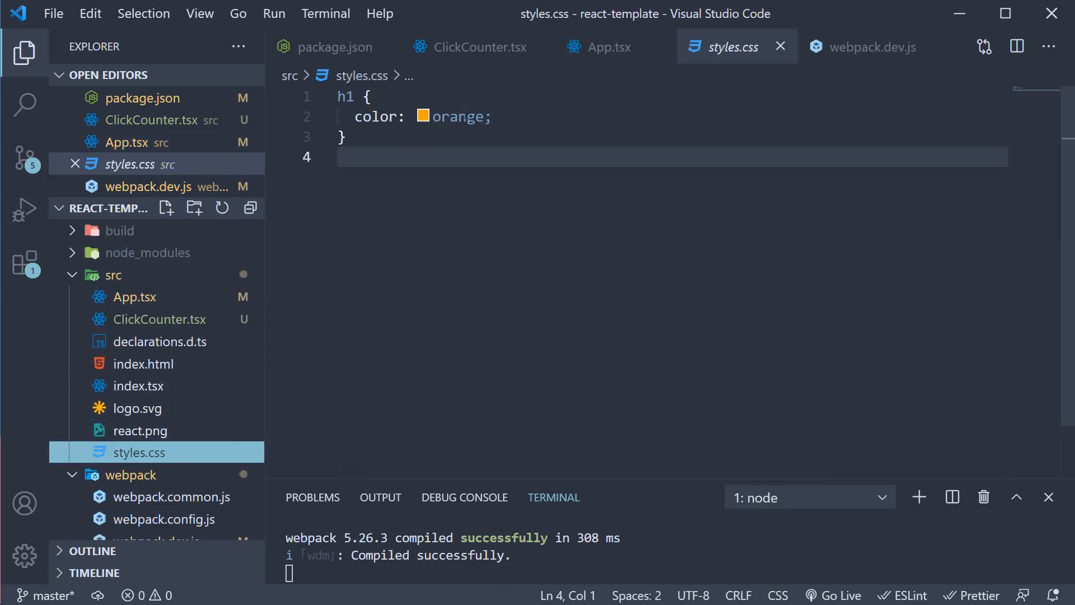
text(b)
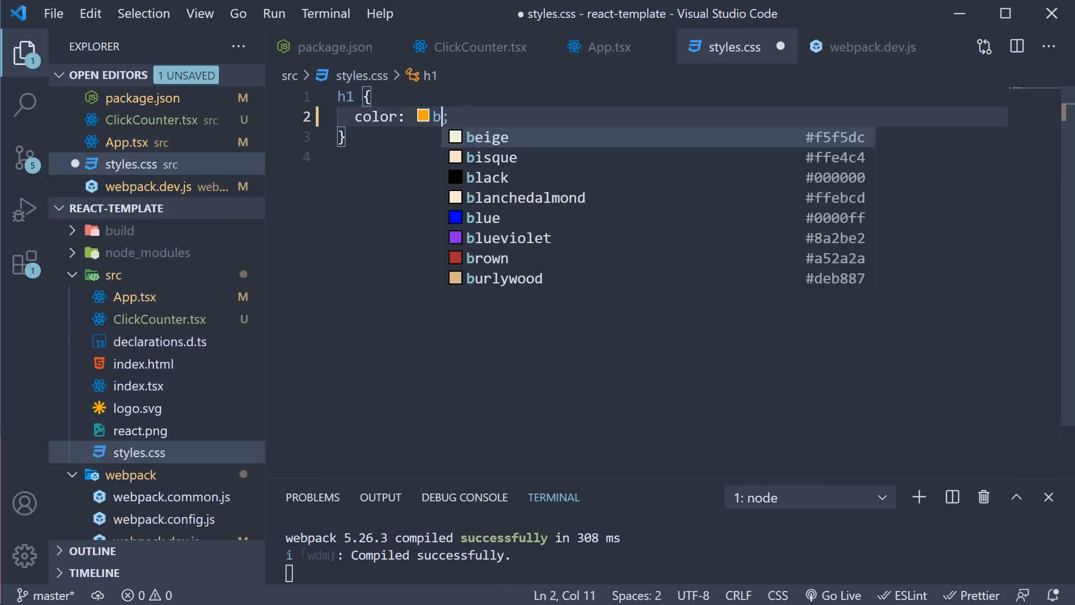
text(lue)
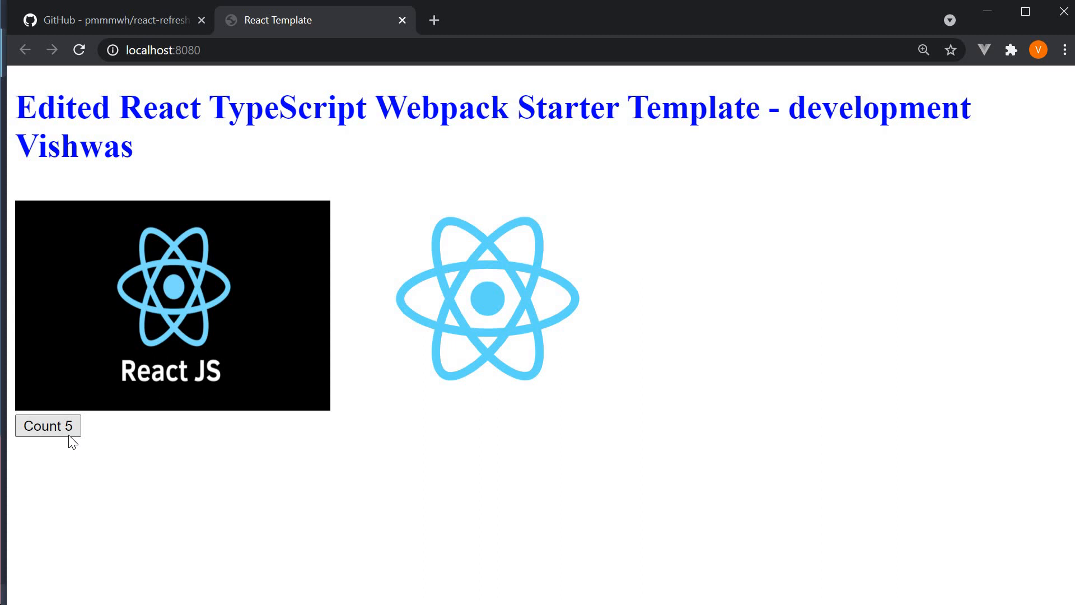
mouse_move(455, 460)
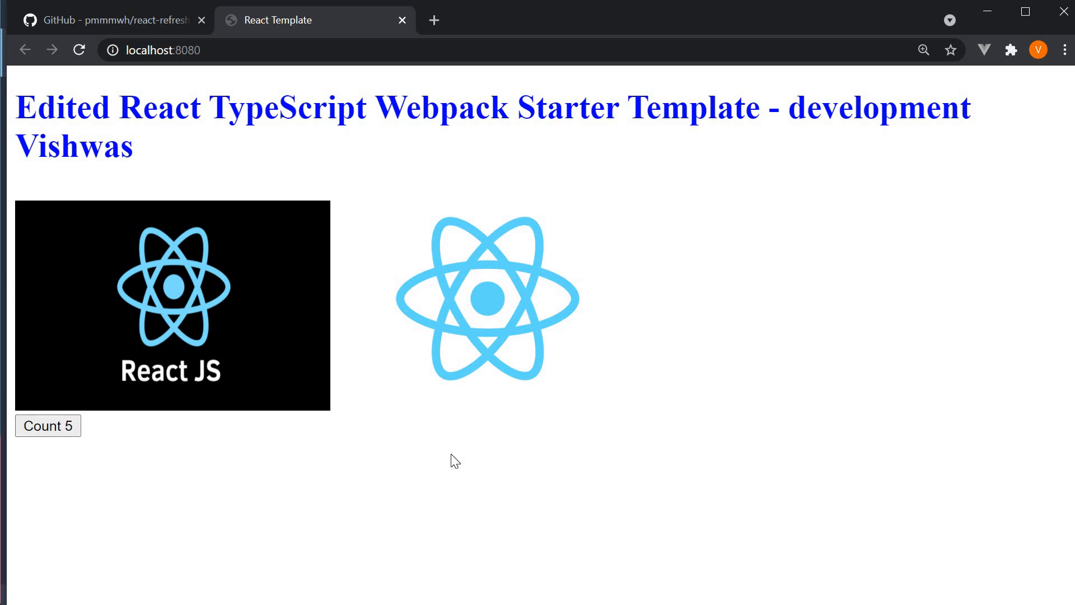
mouse_move(391, 494)
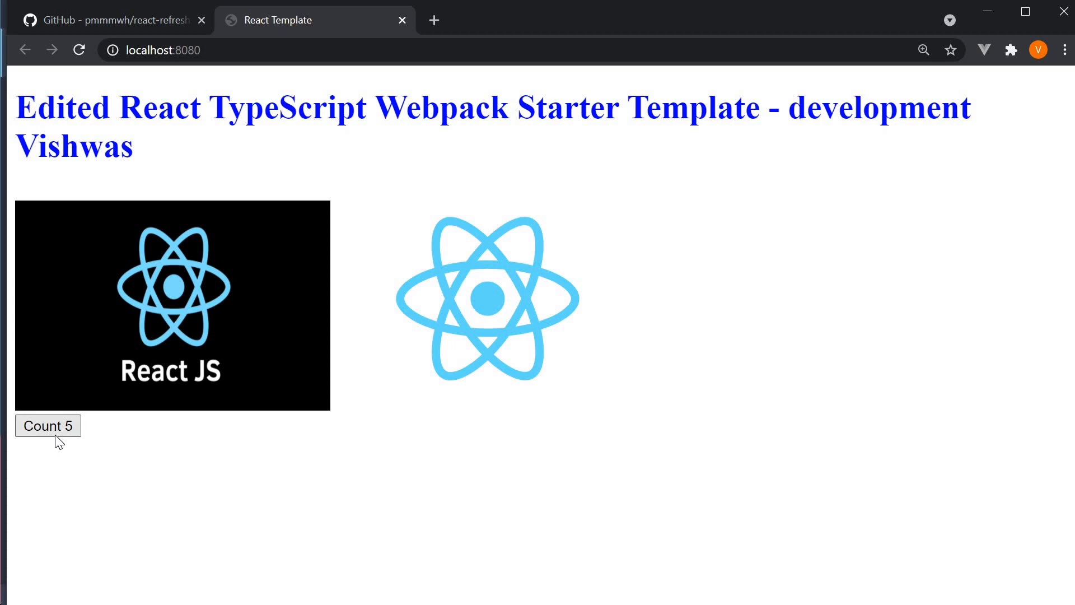
mouse_move(125, 480)
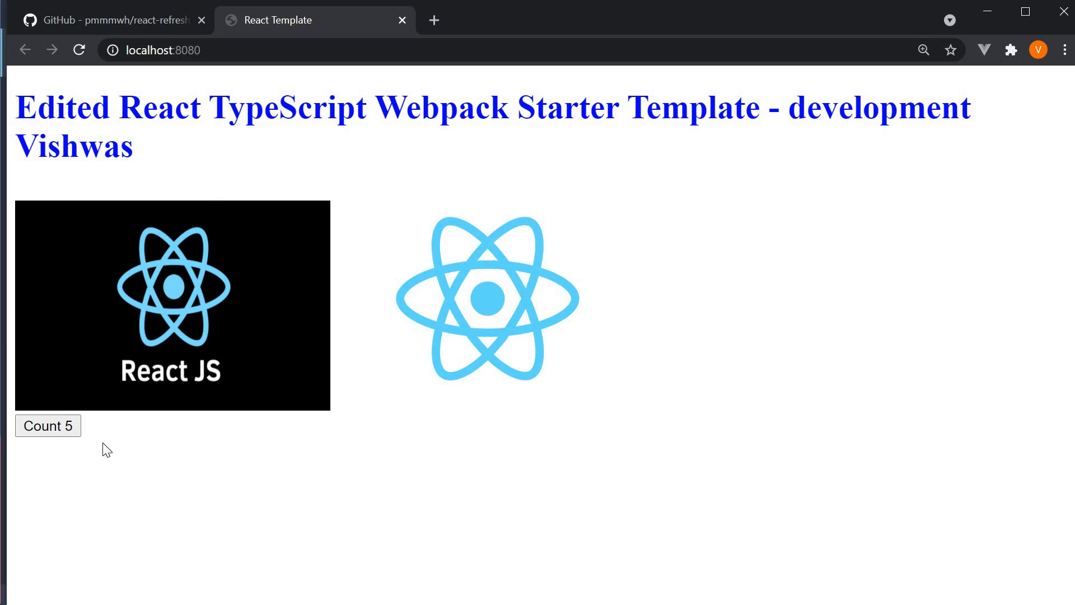
mouse_move(317, 473)
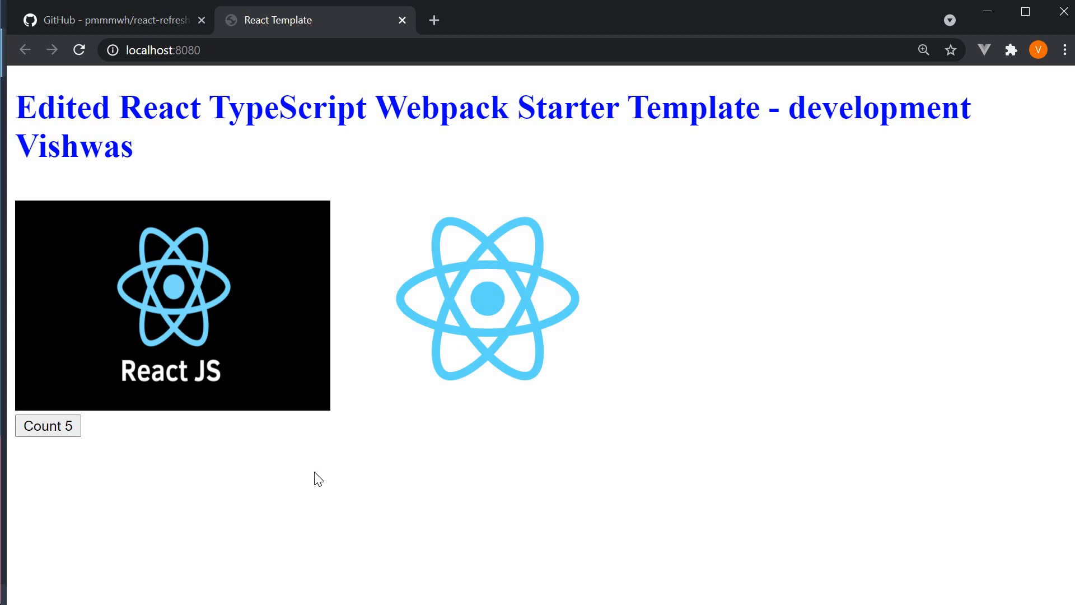
Return to the react-refresh-webpack-plugin GitHub README tab.
click(110, 20)
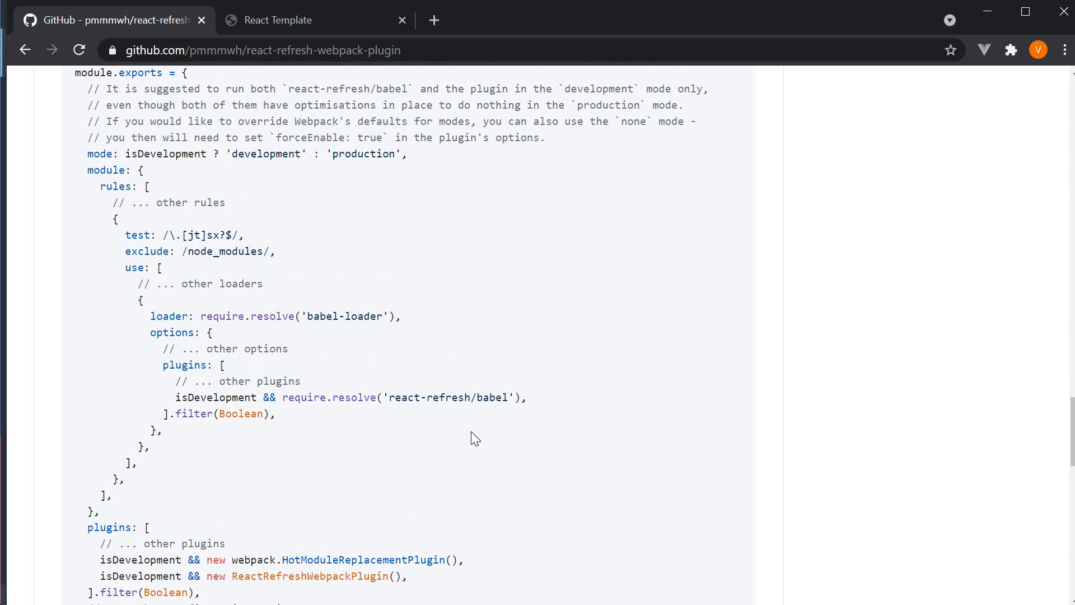
mouse_move(300, 411)
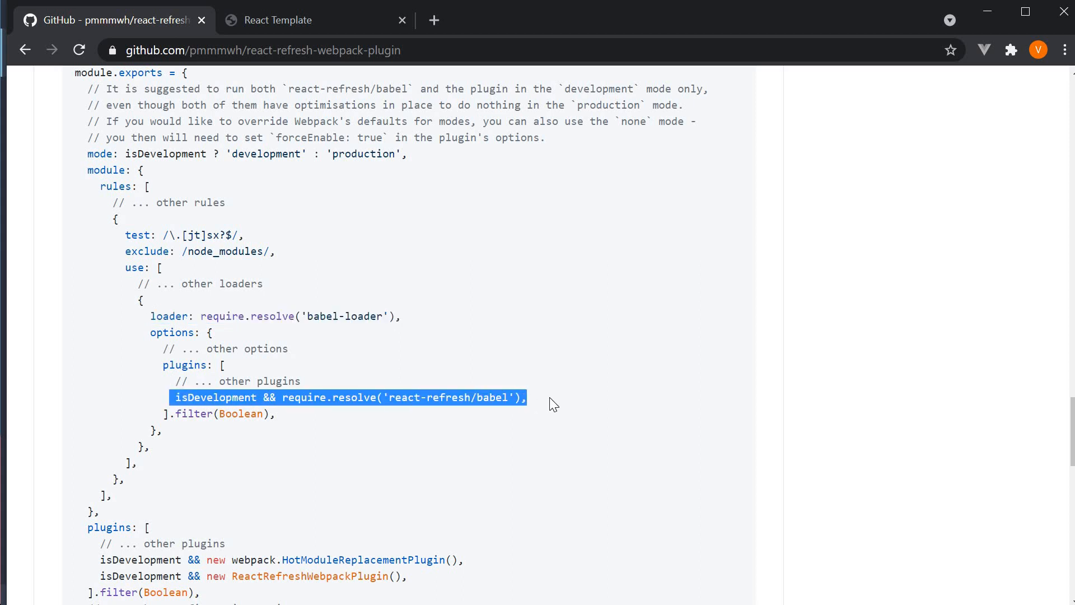
scroll(down, 3)
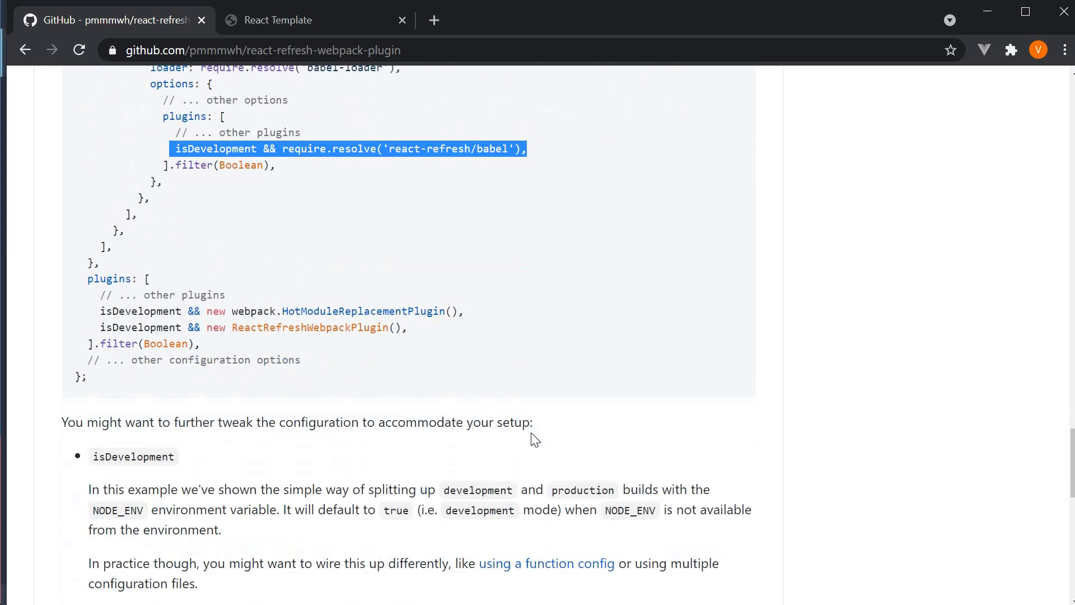
scroll(down, 3)
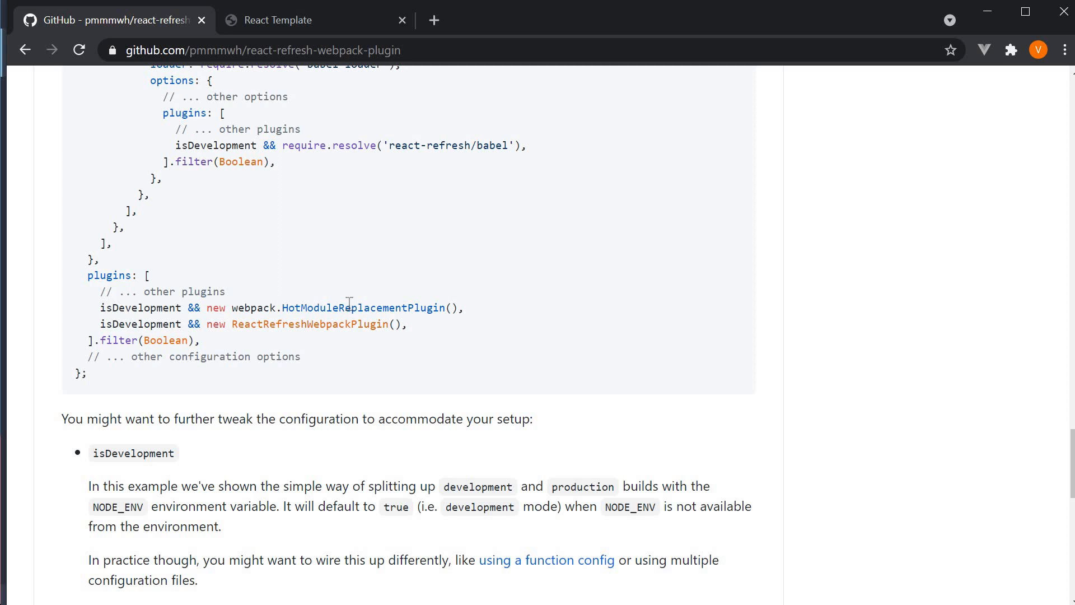
mouse_move(348, 304)
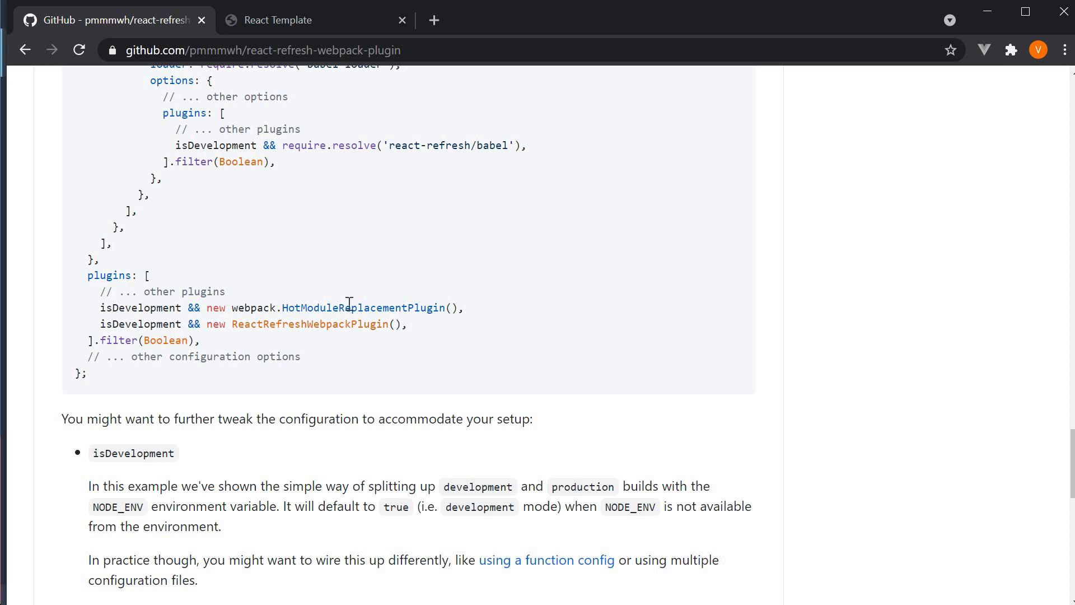
mouse_move(421, 332)
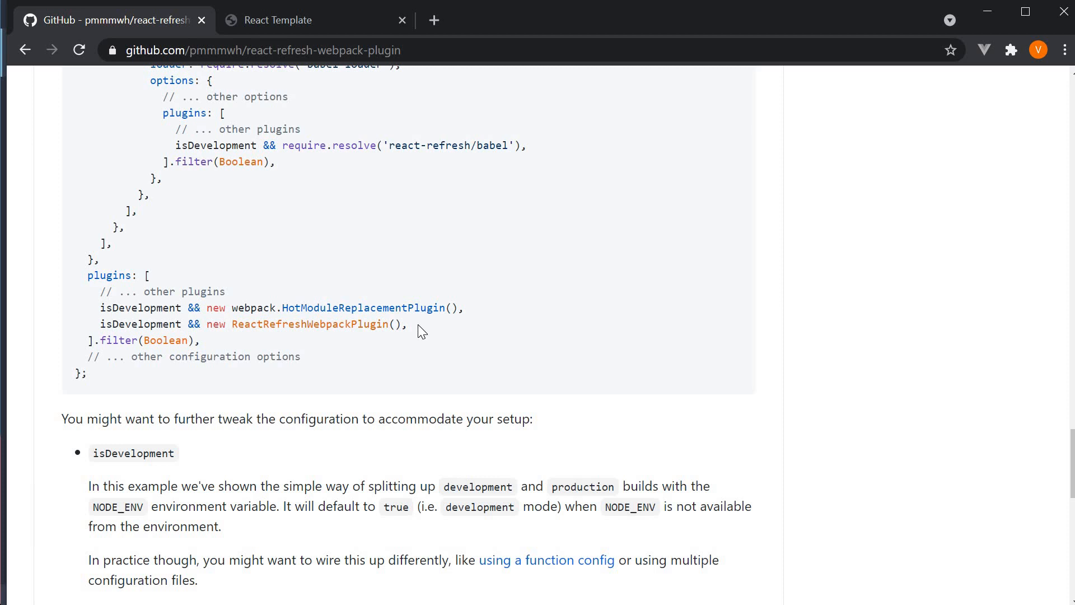
mouse_move(412, 362)
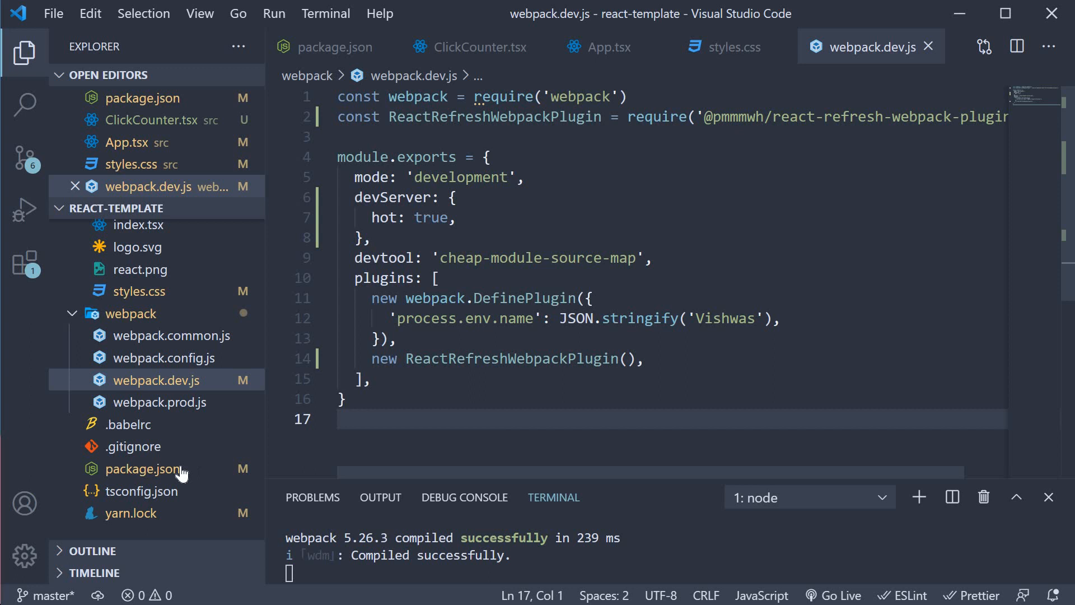
Add 'open: true,' after 'hot: true,' in the devServer block of webpack.dev.js.
click(135, 468)
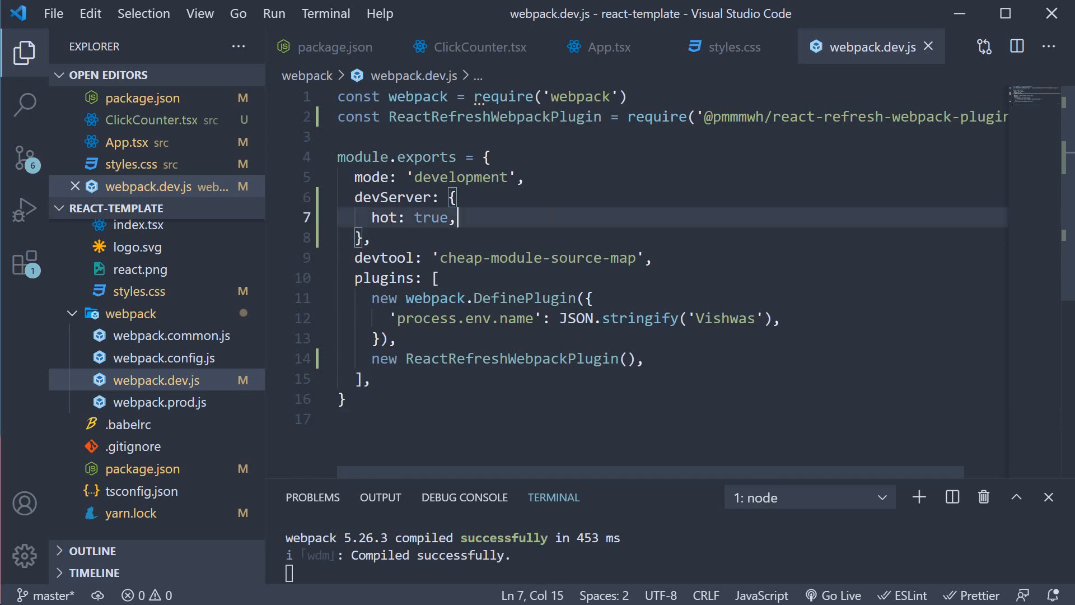
text(open)
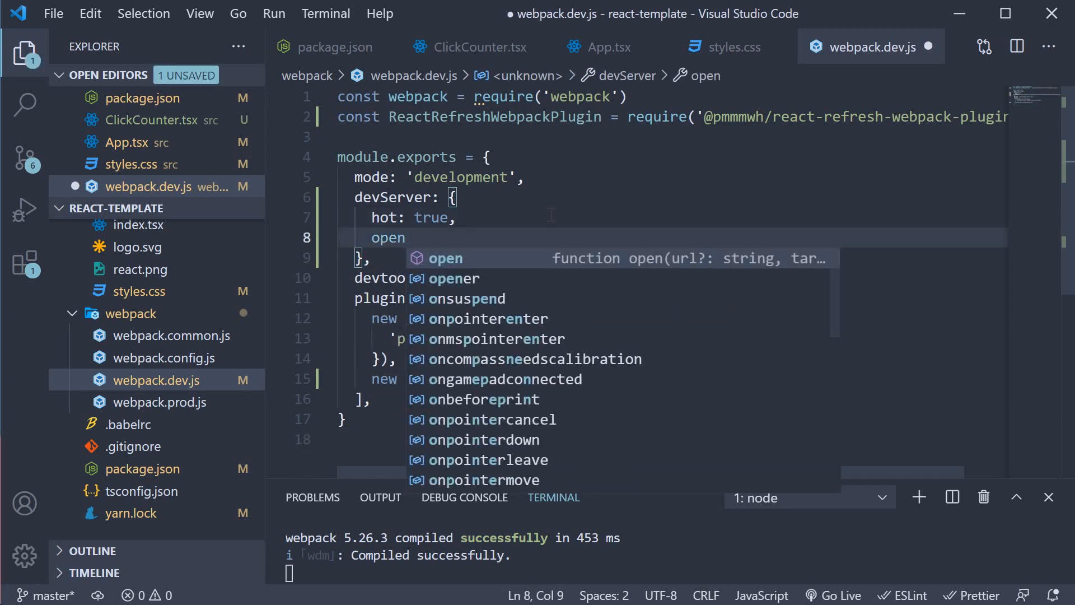
text(: true,)
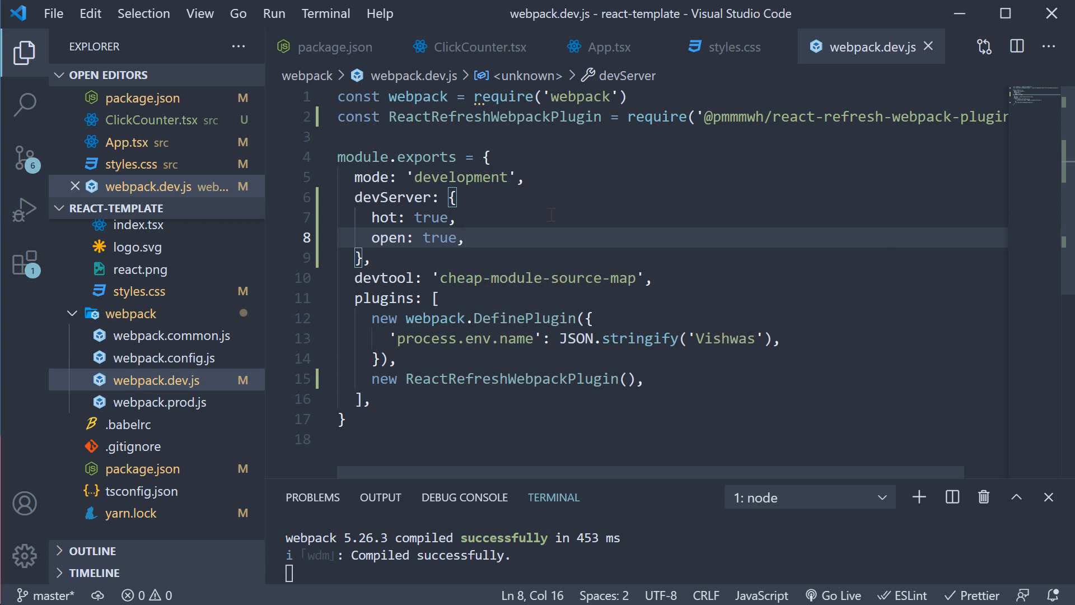
click(466, 238)
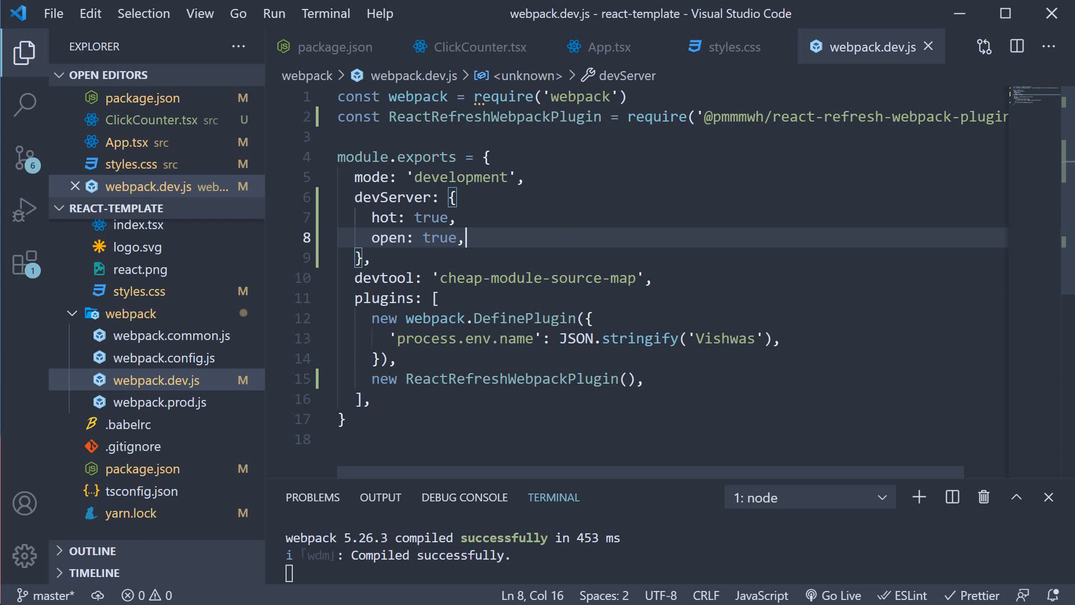